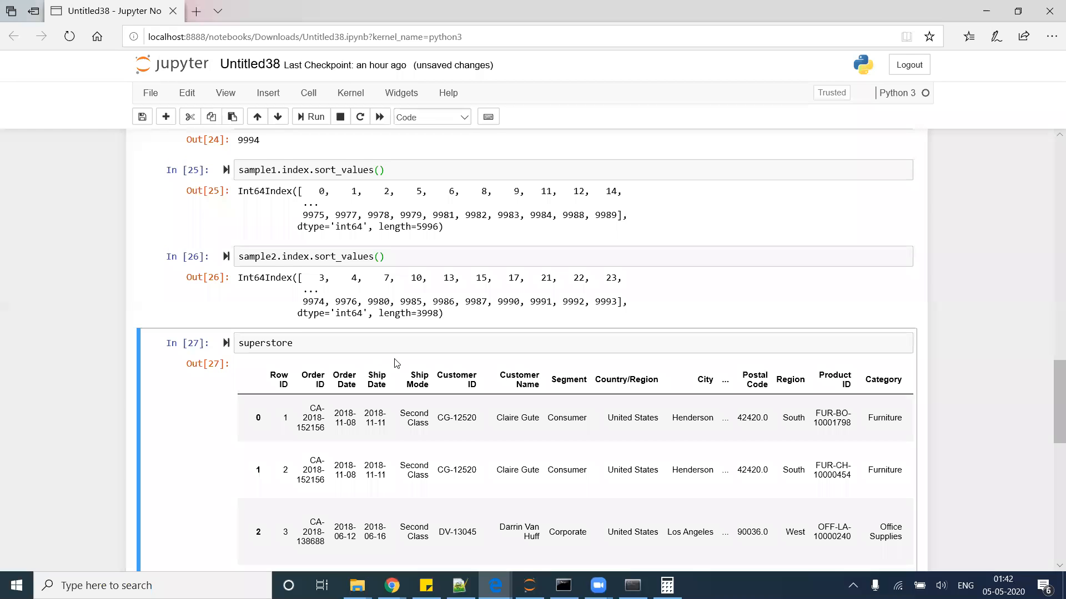
Enter superstore.groupby('Category').Sales.sum().head() in the empty cell without running it.
scroll(down, 3)
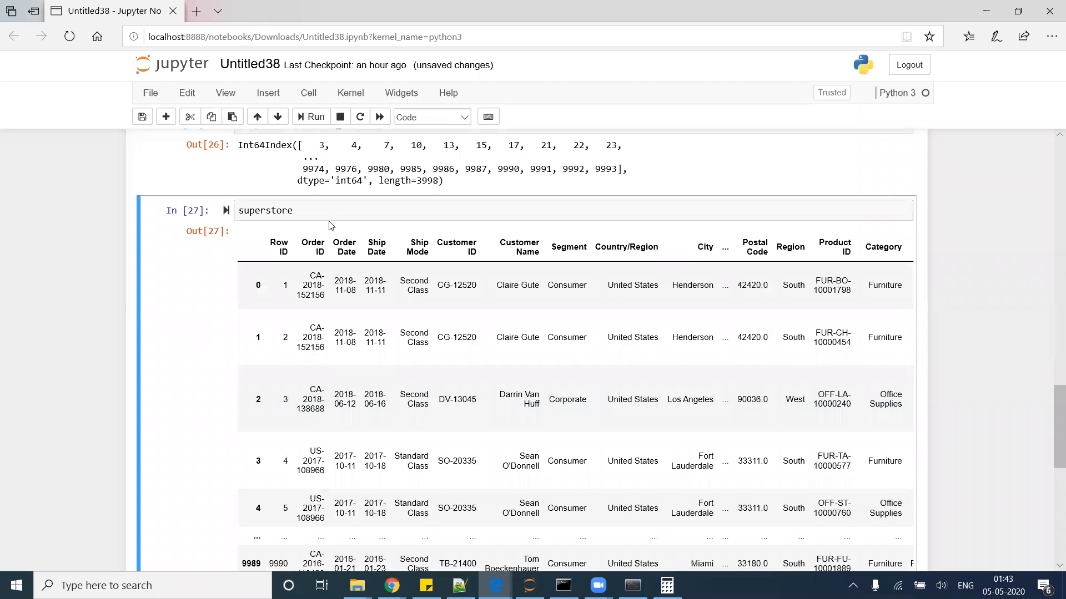
scroll(down, 3)
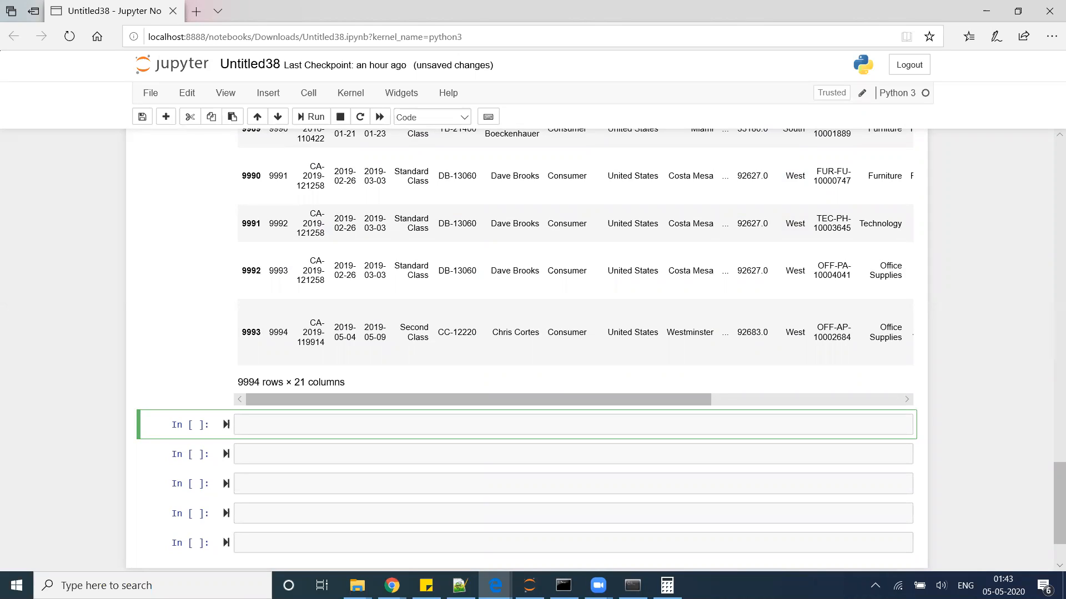
click(464, 416)
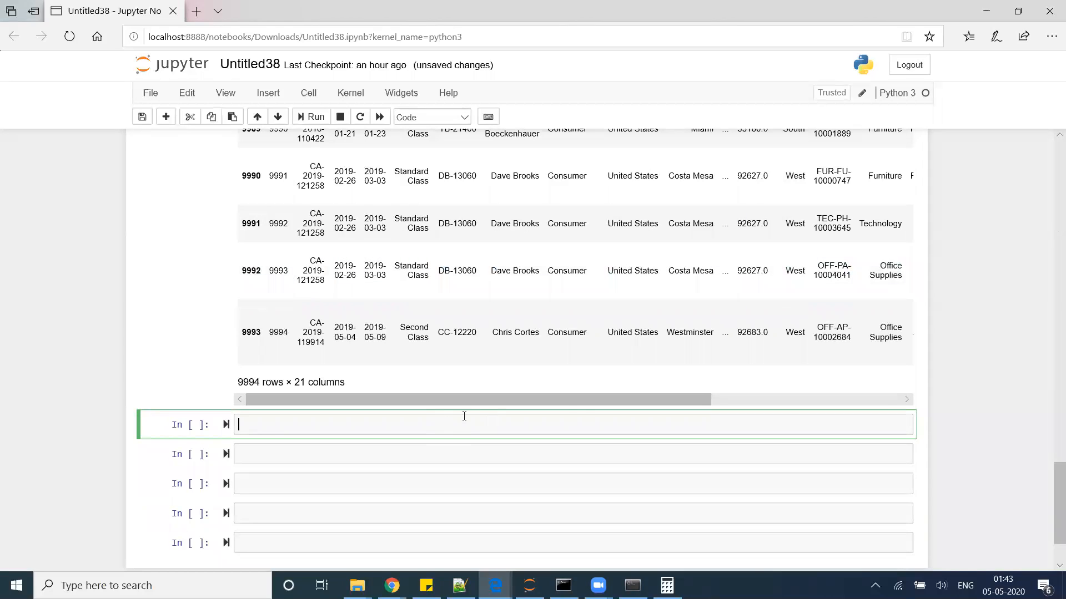
text(sup)
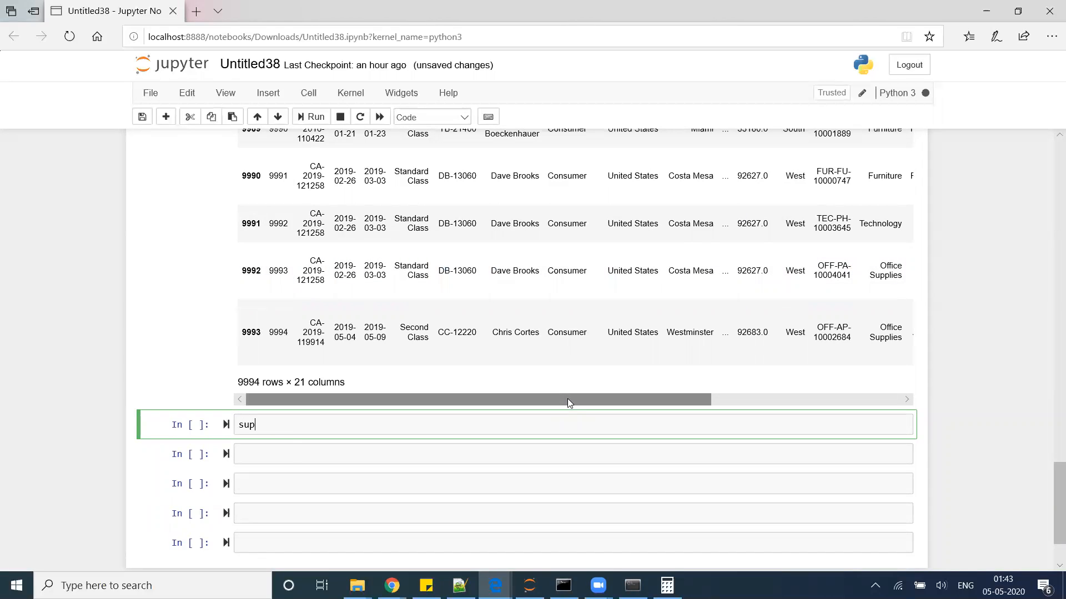
text(erstore)
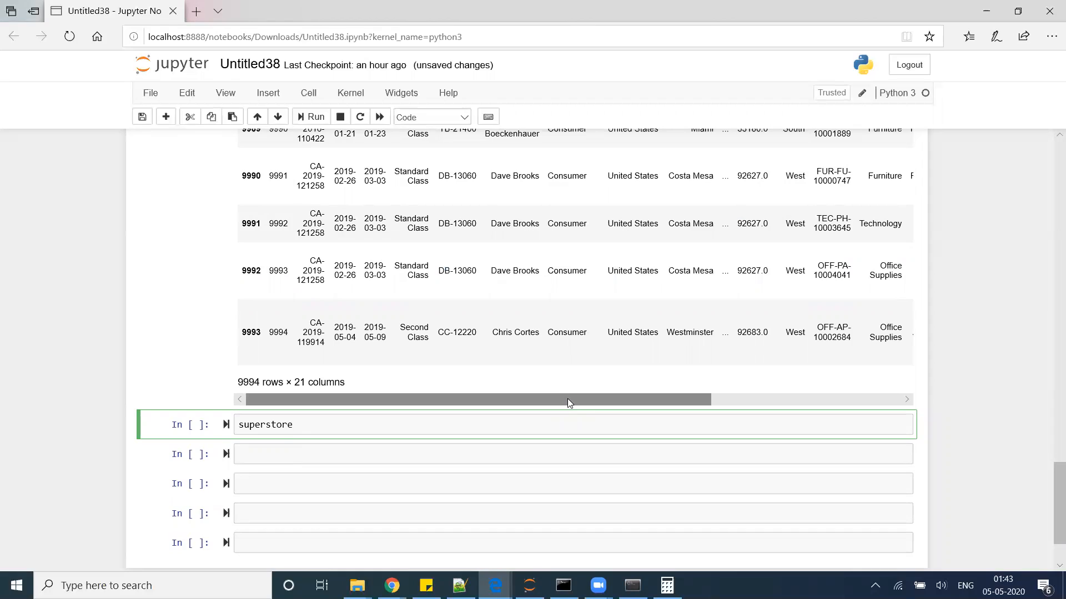
text(.groupby)
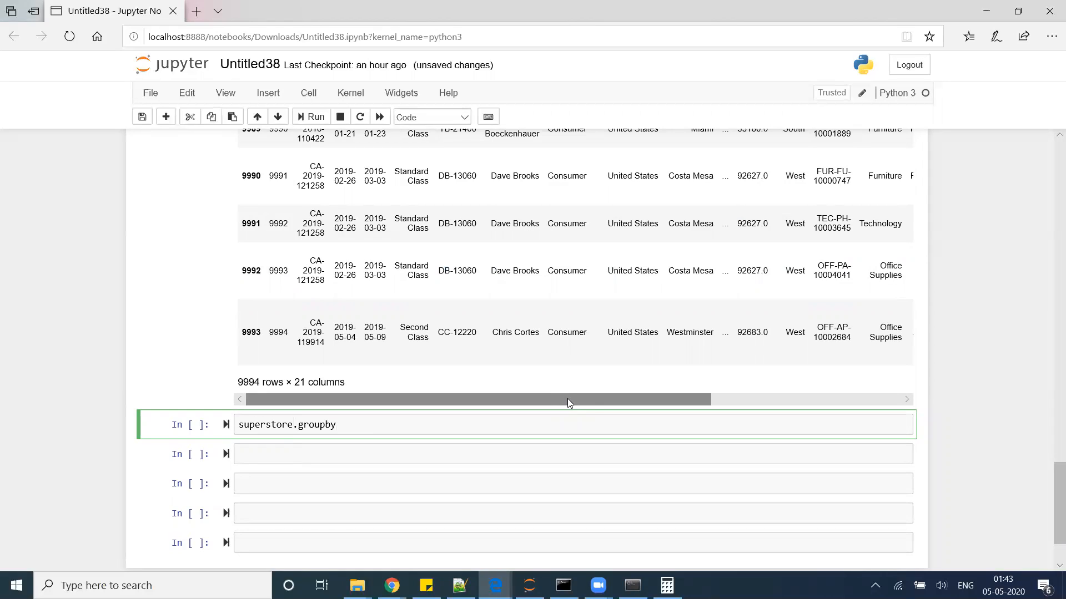
text(('Cat'))
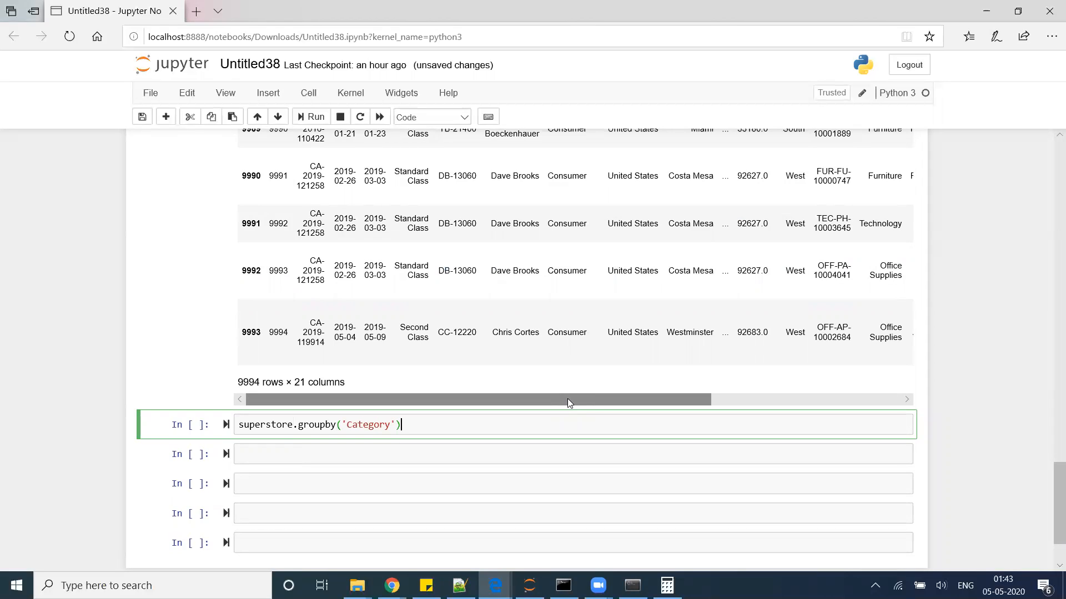
text(.Sa)
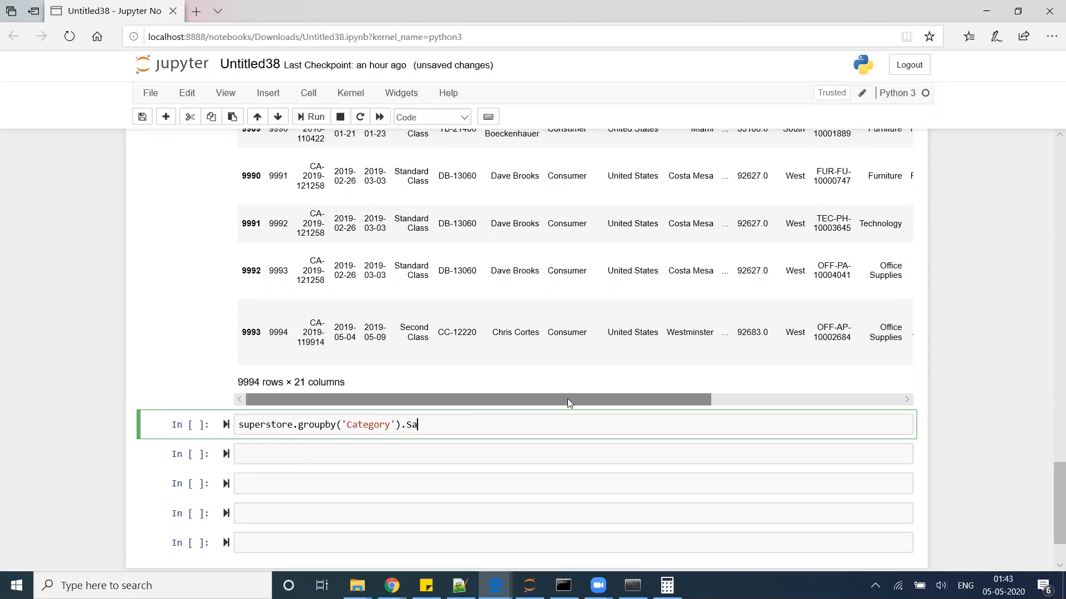
text(les.s)
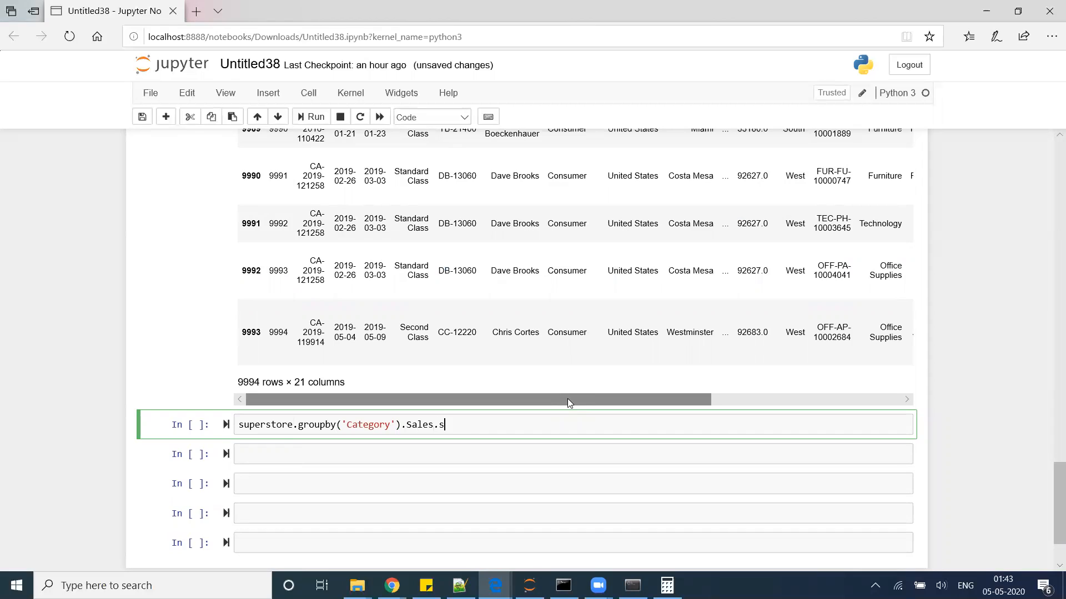
text(um())
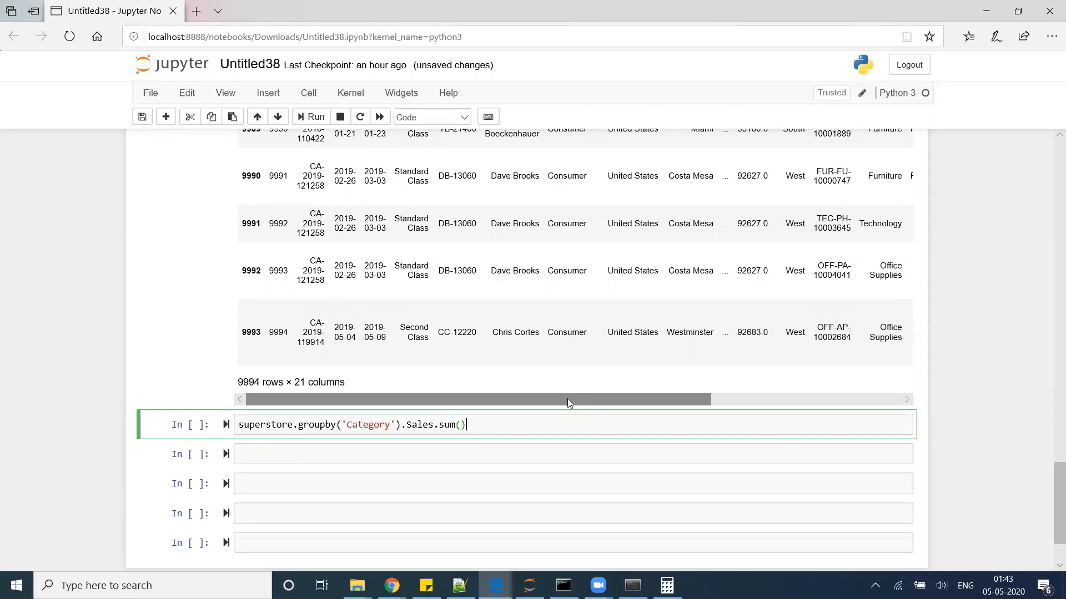
text(.head())
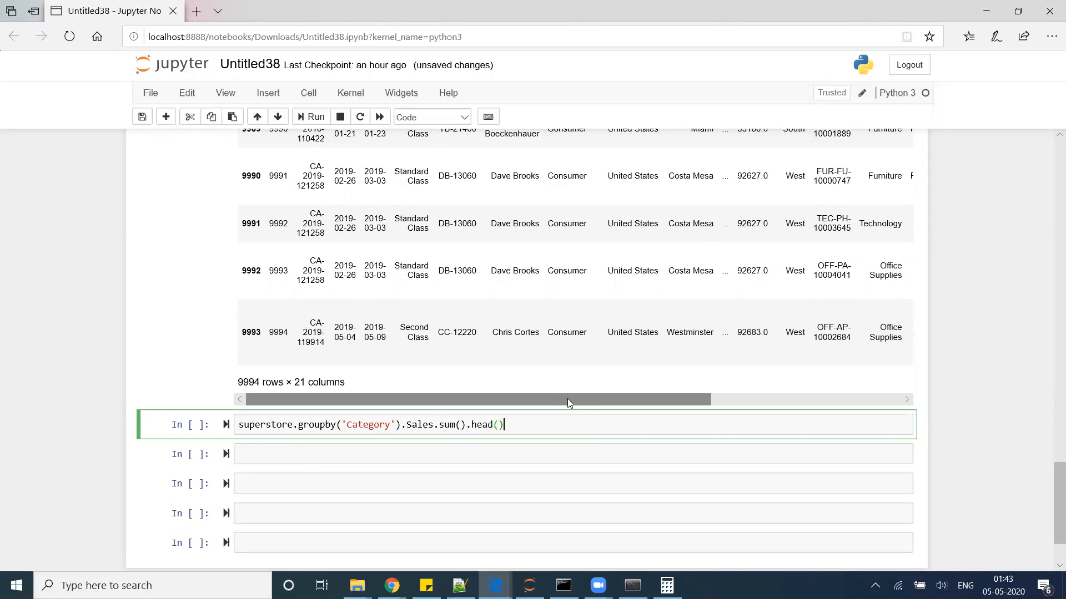
Run the per-Category Sales sum and highlight the Technology total 836154.0330.
click(310, 117)
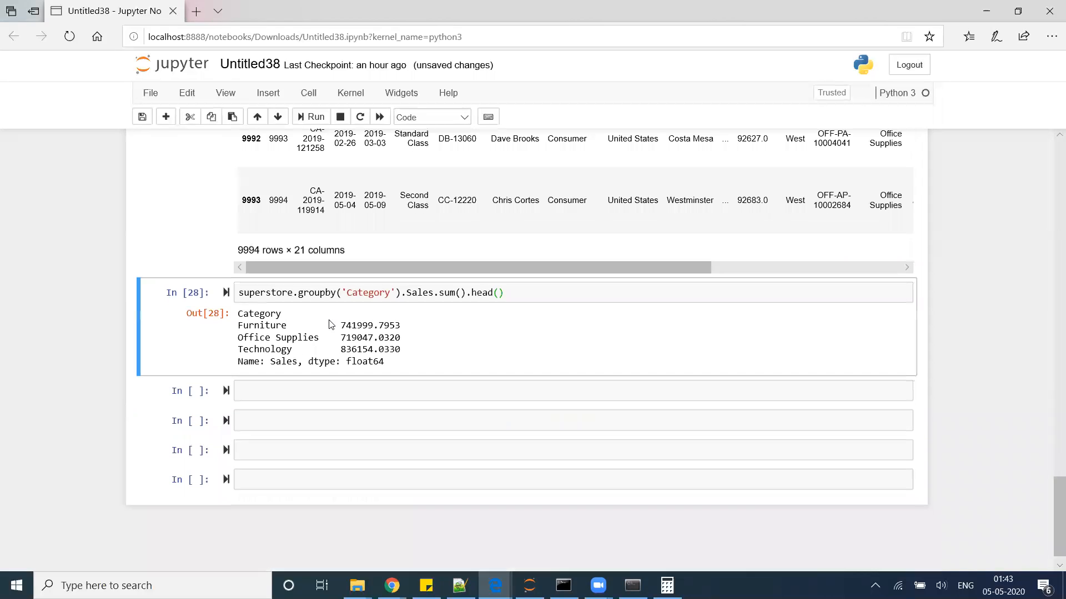
mouse_move(315, 341)
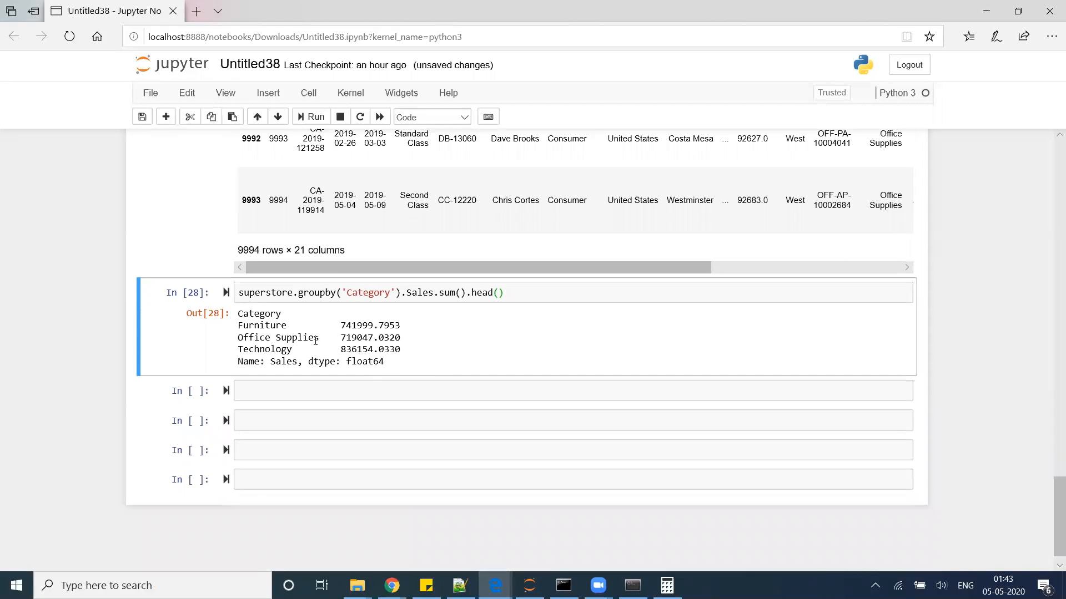
mouse_move(371, 330)
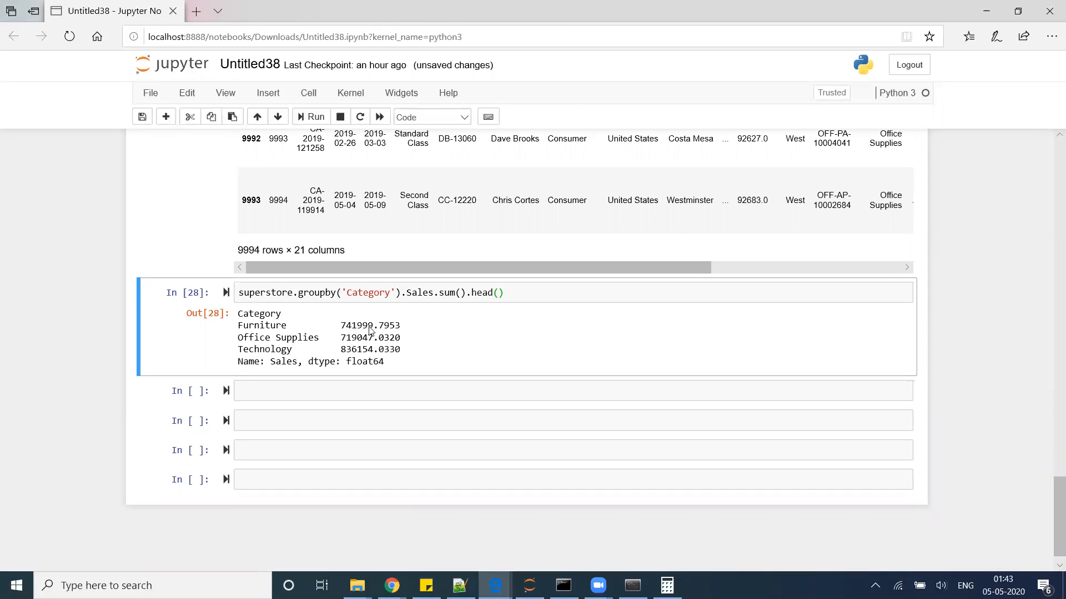
double_click(370, 326)
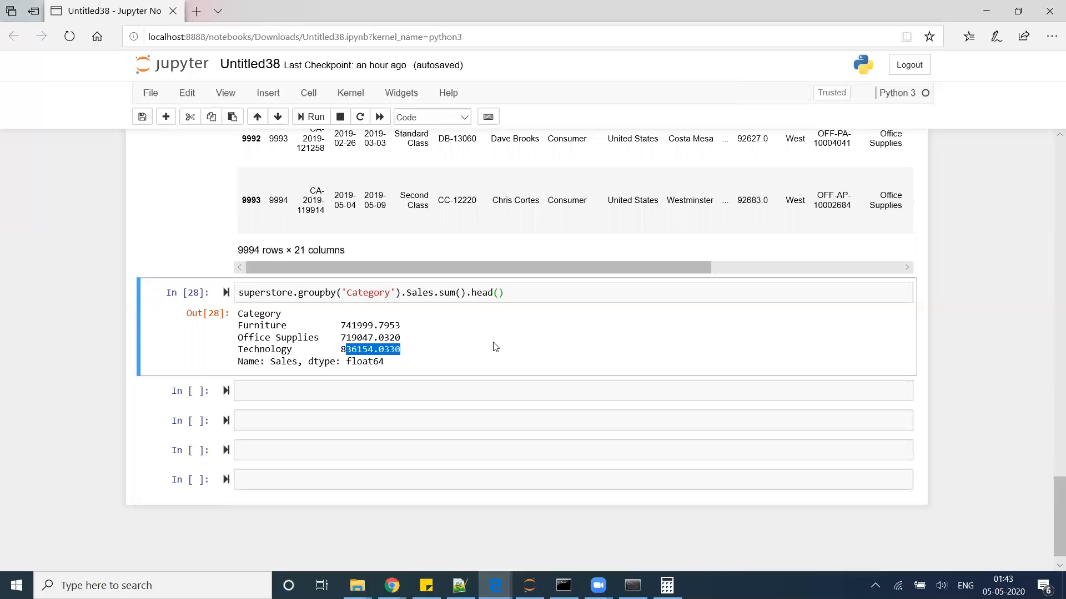
mouse_move(592, 351)
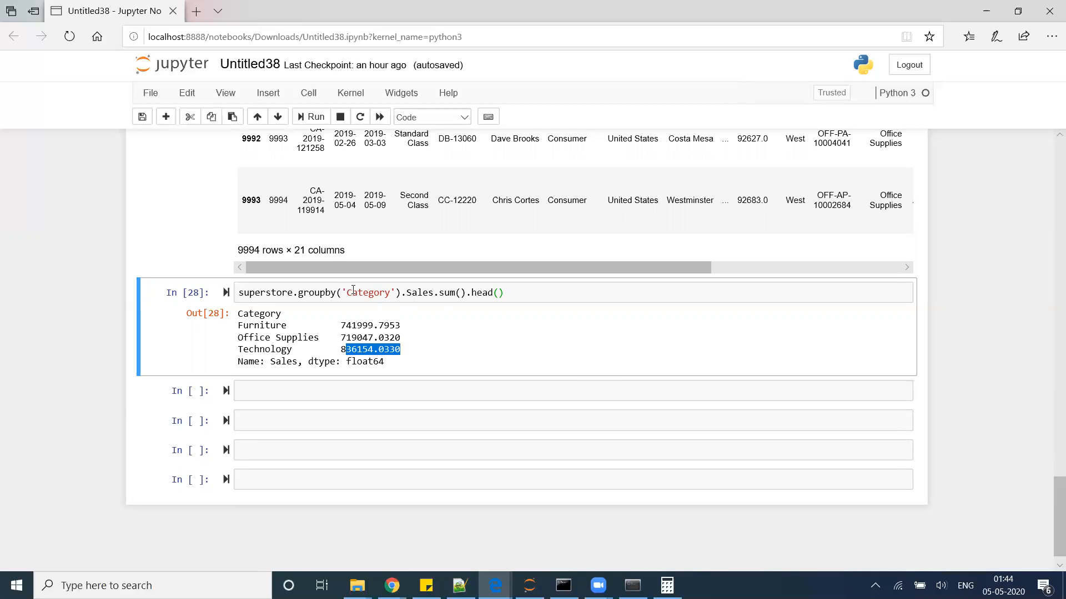
mouse_move(304, 293)
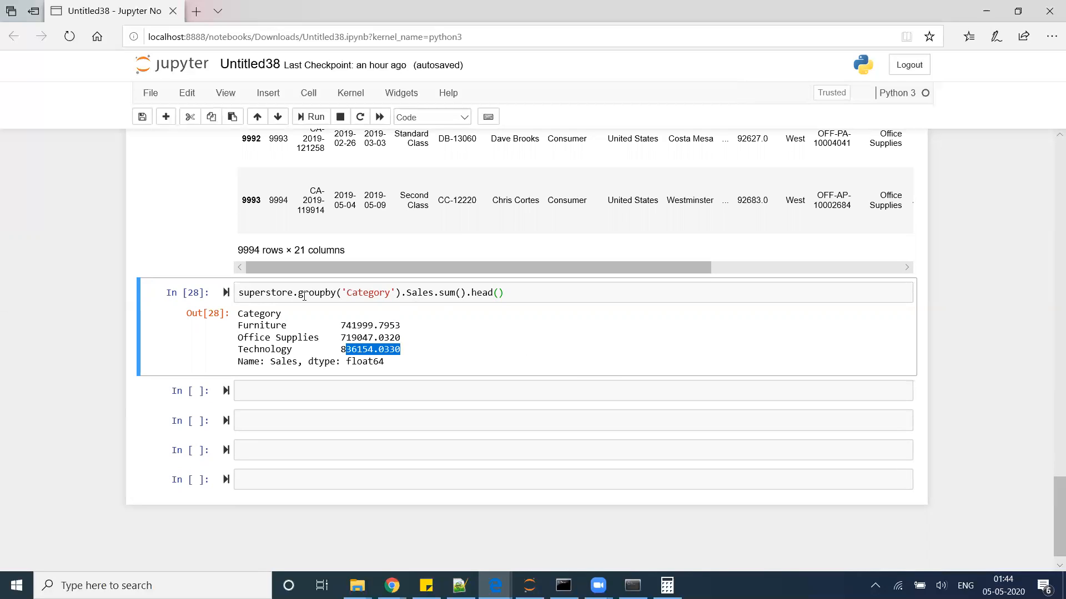
mouse_move(408, 316)
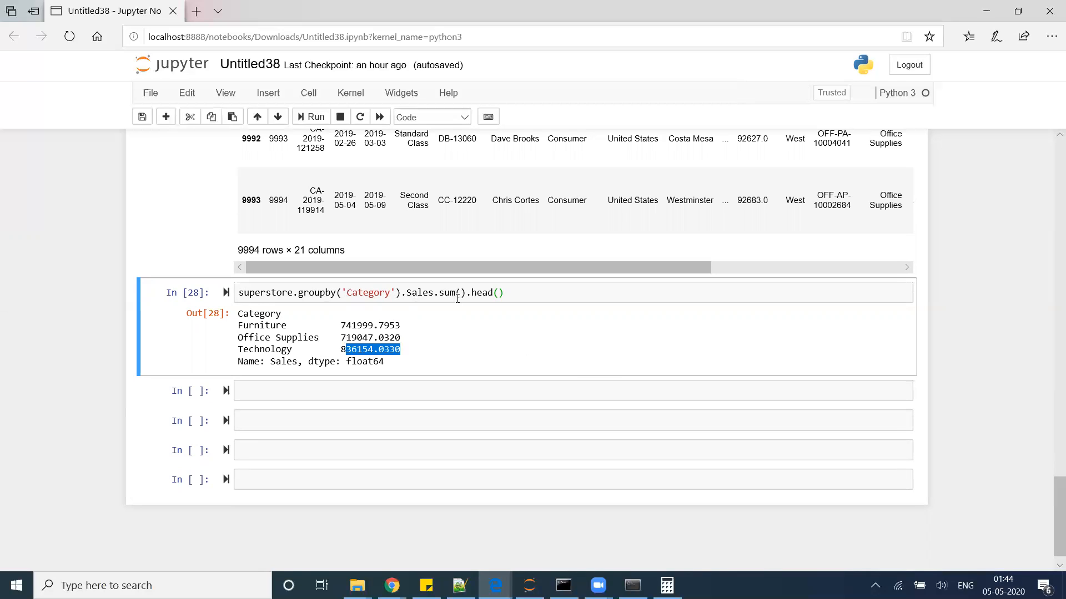
mouse_move(300, 315)
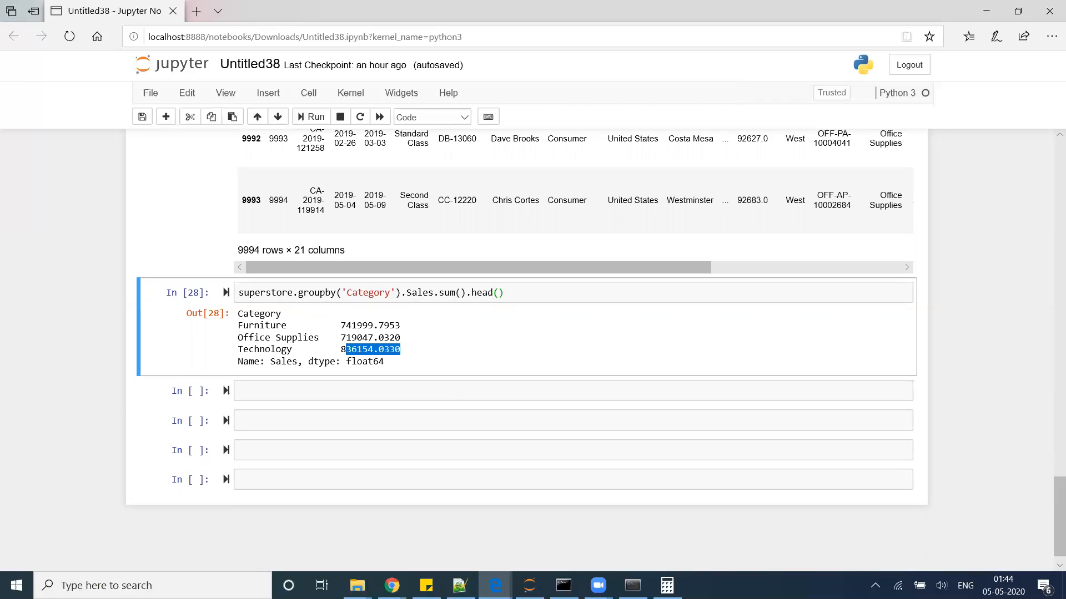
mouse_move(756, 316)
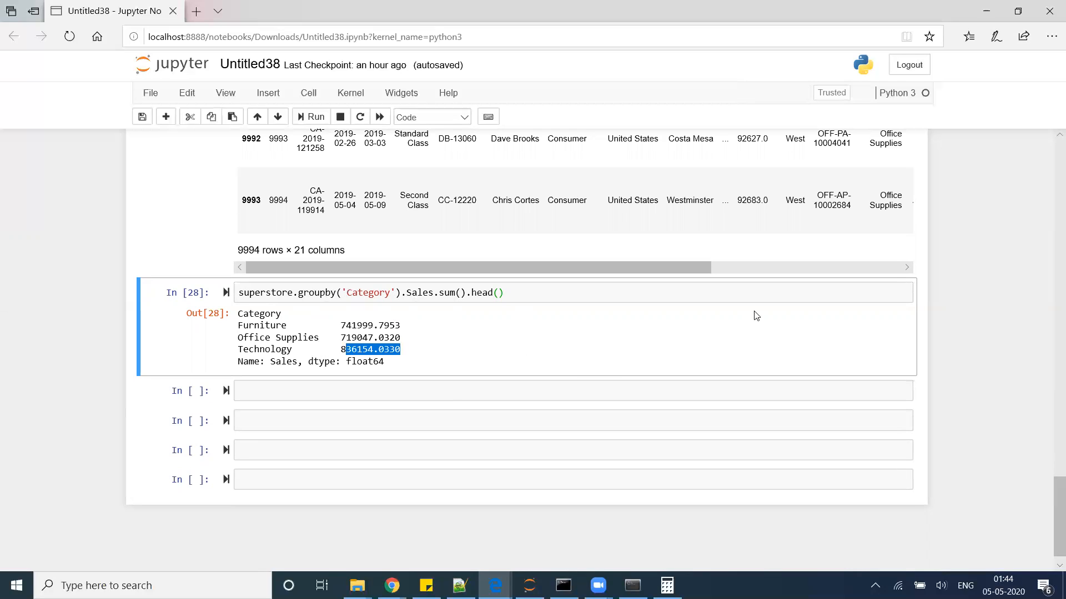
mouse_move(321, 403)
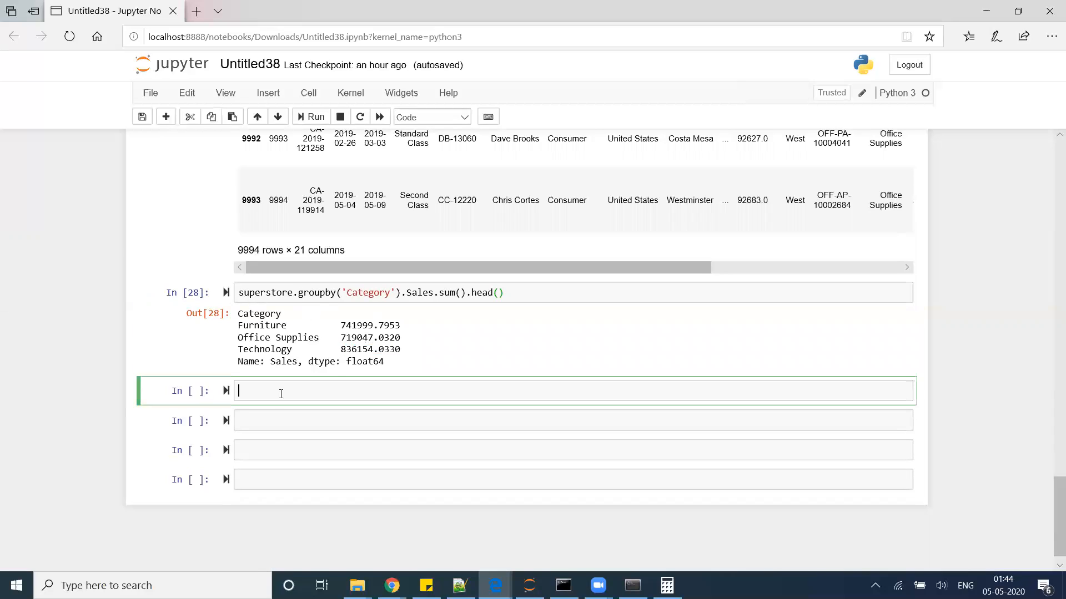
Compare len(superstore), 9994 rows, with the per-Category sum's length of 3.
text(len()
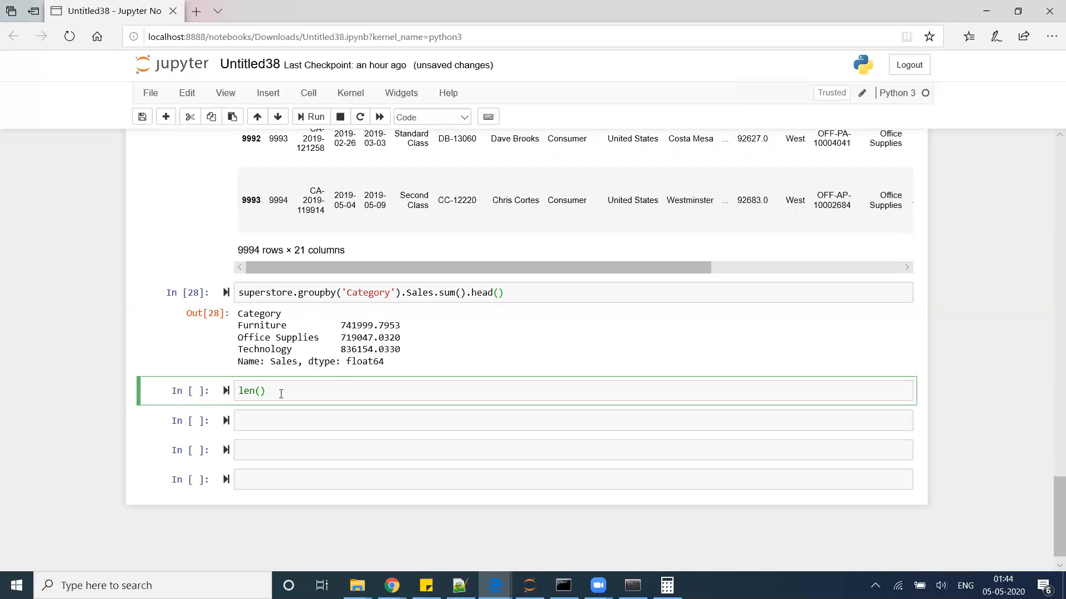
text(superstore)
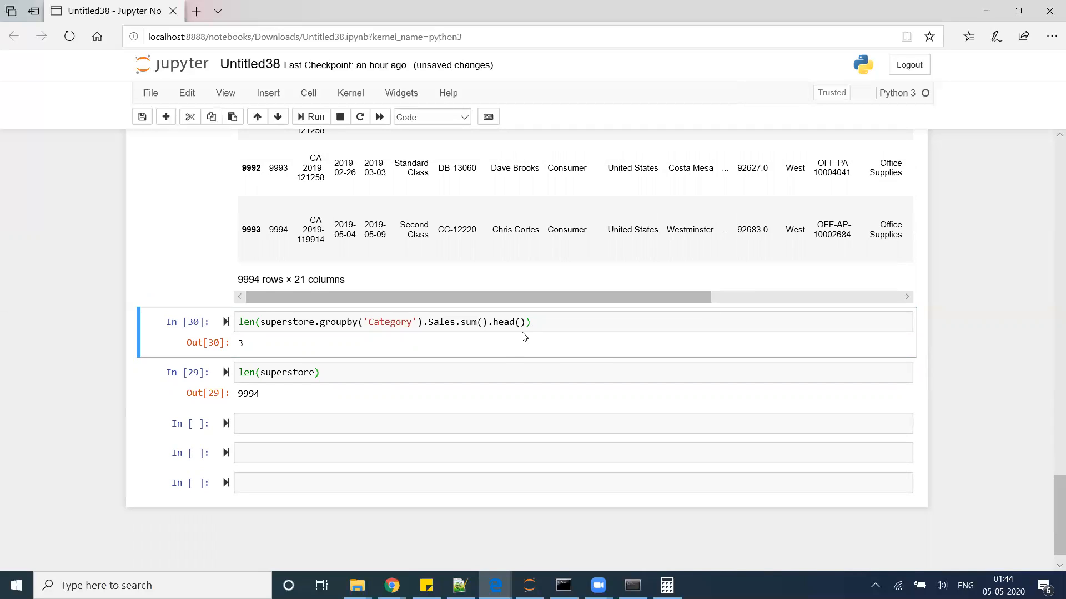
mouse_move(279, 388)
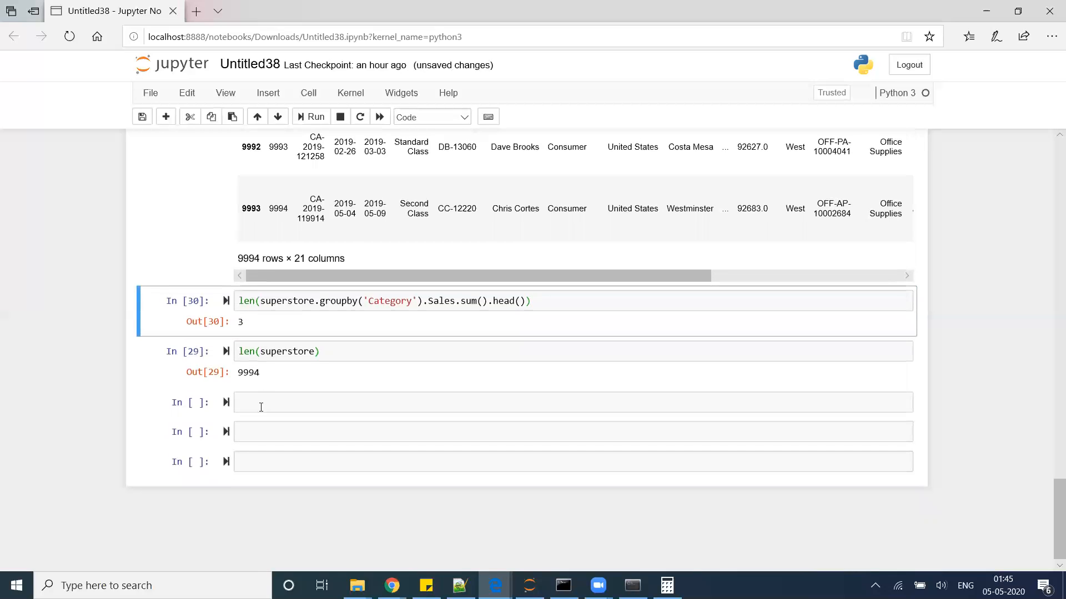
Run totalsales = superstore.groupby('Category').Sales.transform('sum') in a new cell.
text(totasl)
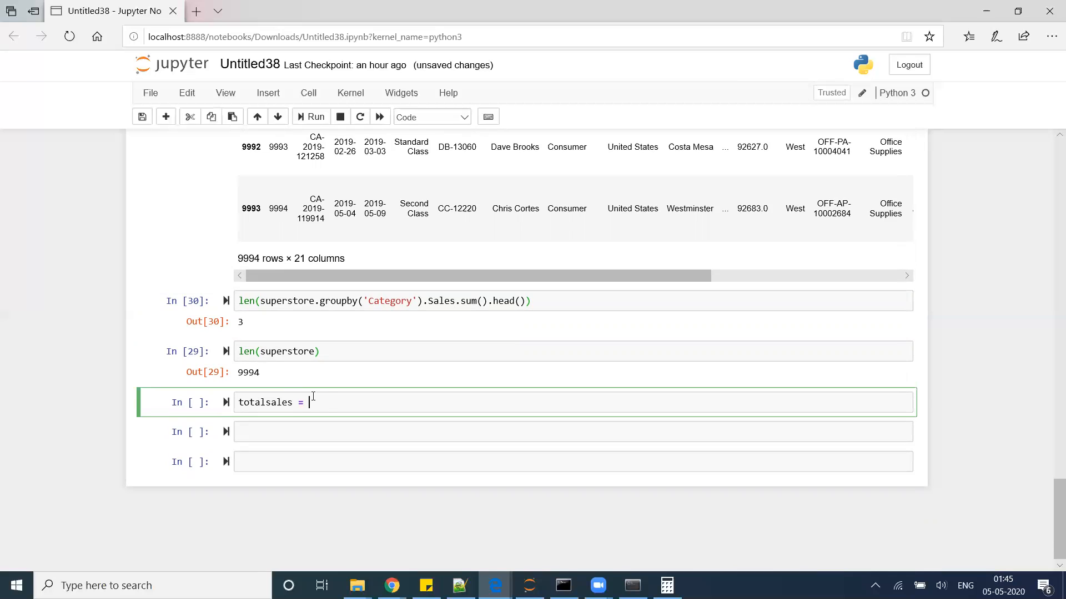
text(super)
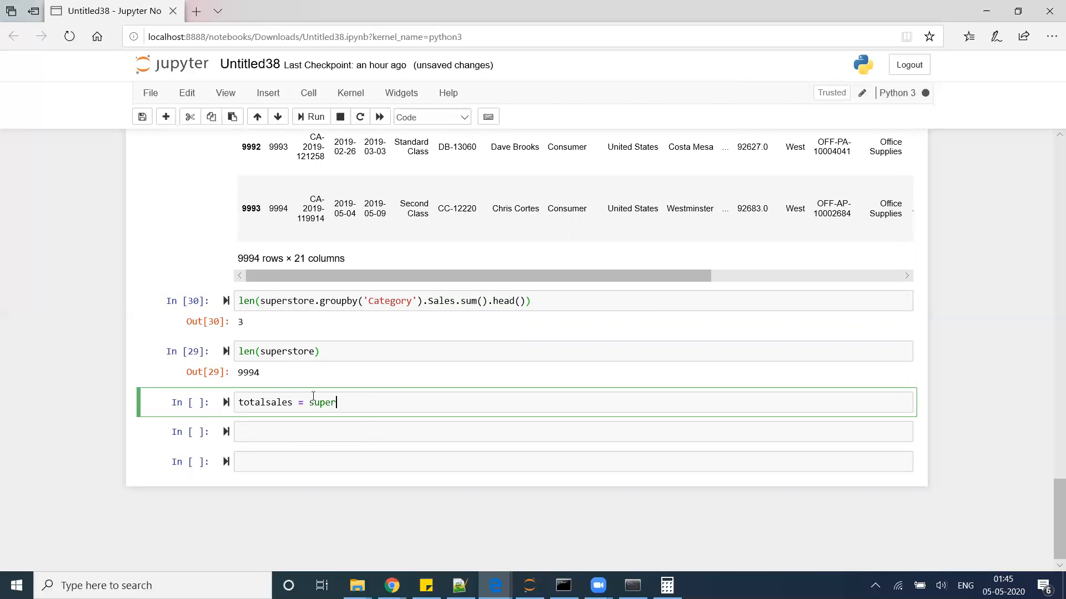
text(store.grop)
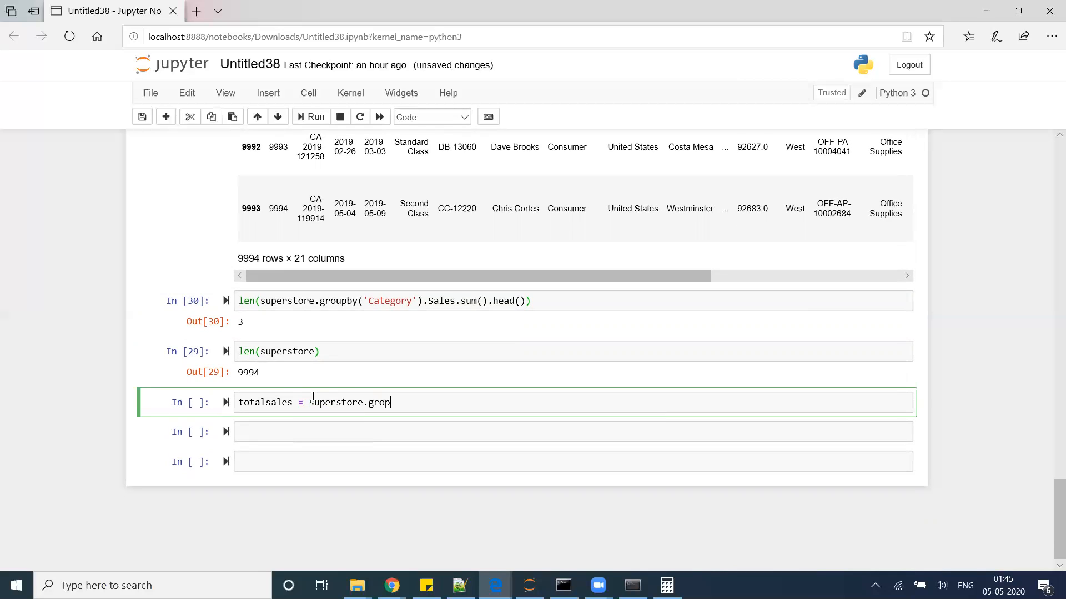
key(Backspace)
text(upby()
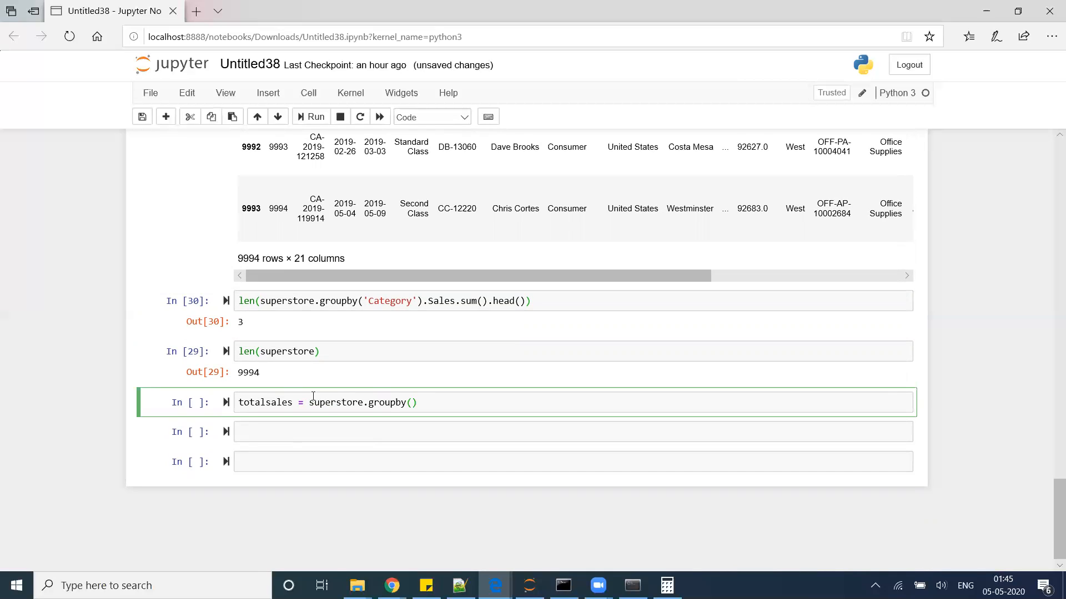
text('Cate')
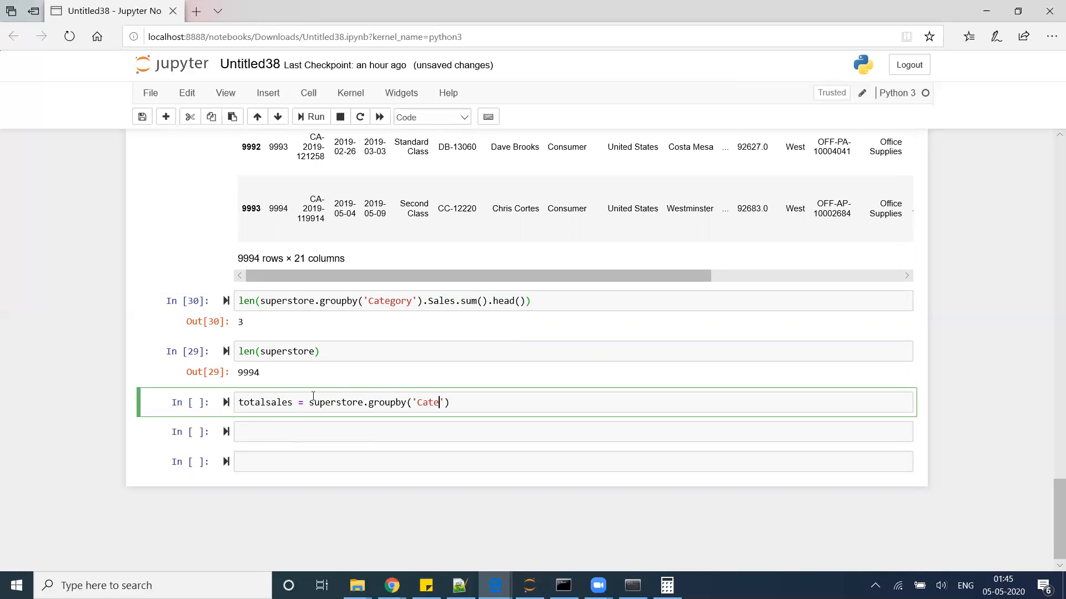
text(gory)
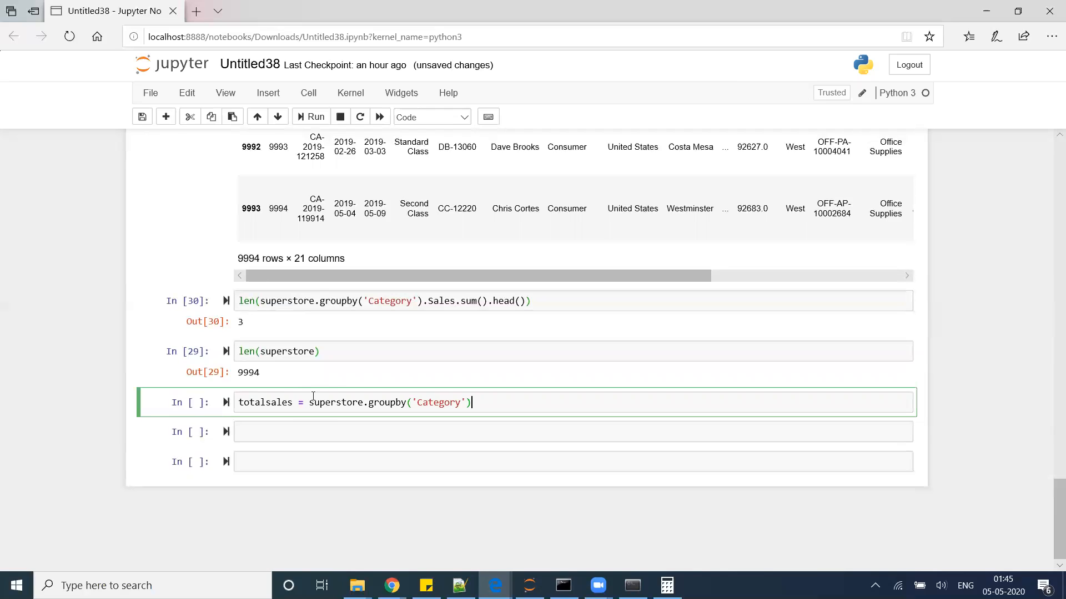
text(.Sa)
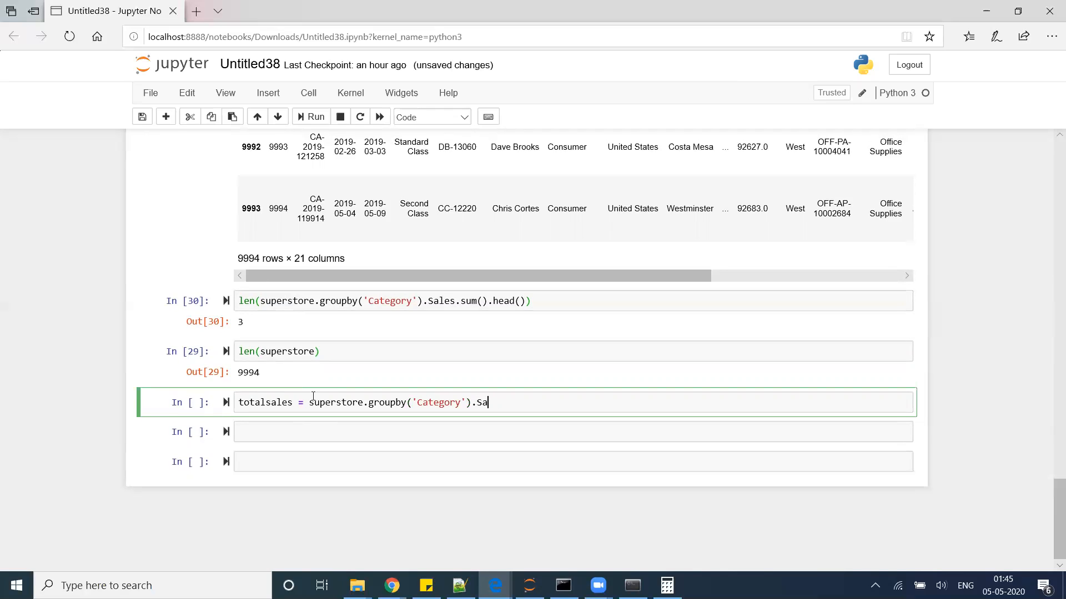
text(les.)
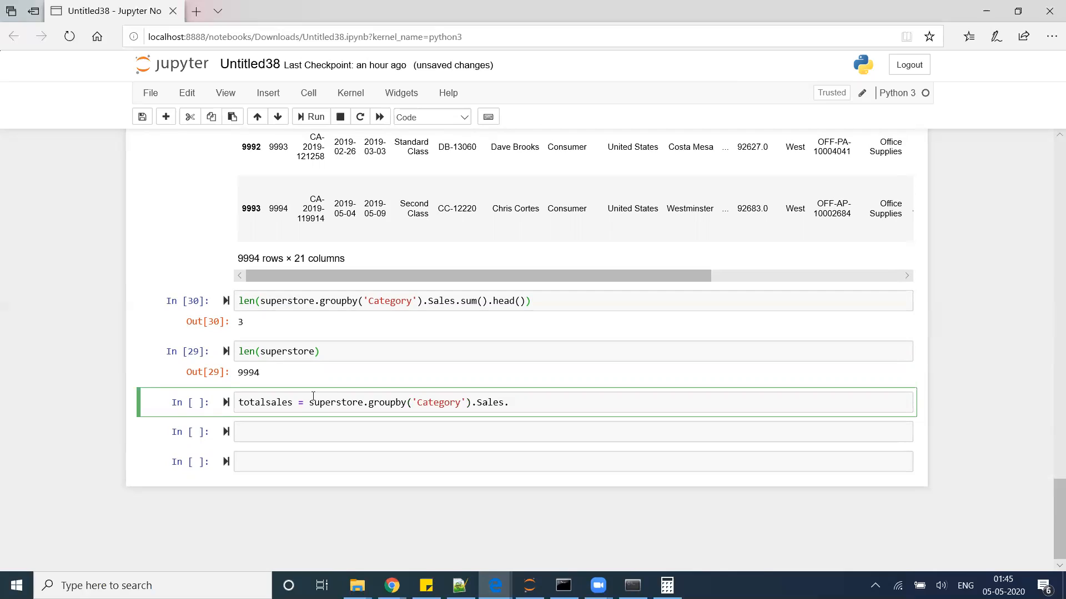
text(tran)
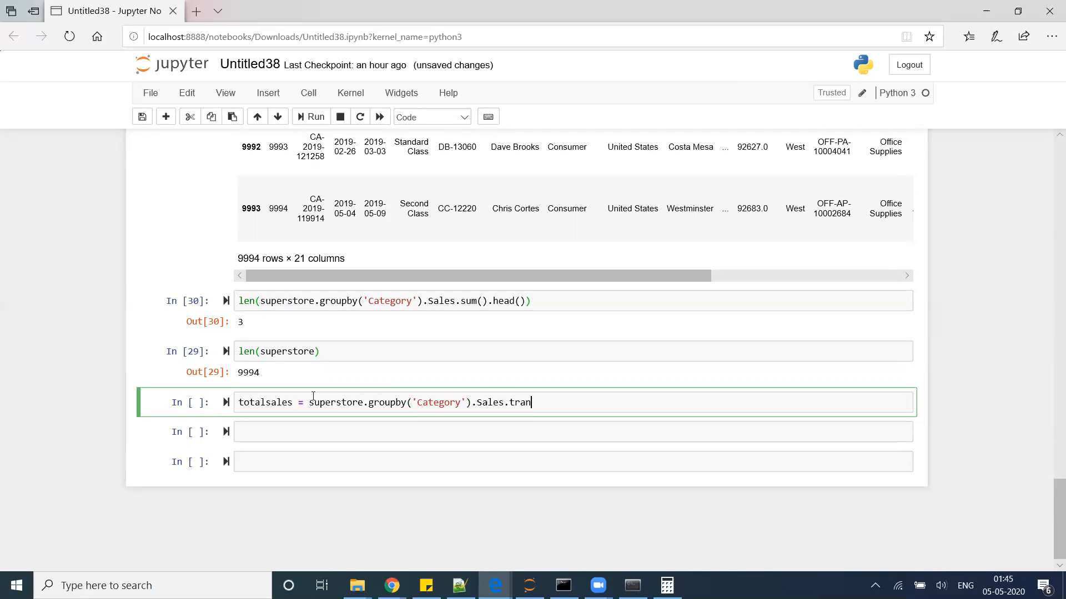
text(sform)
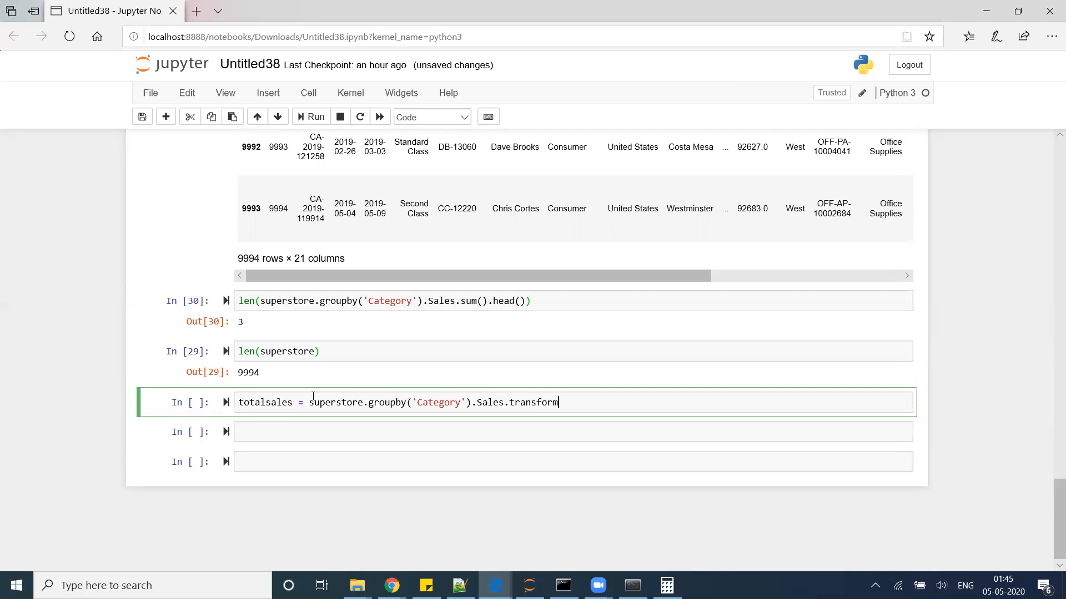
text(('sum'))
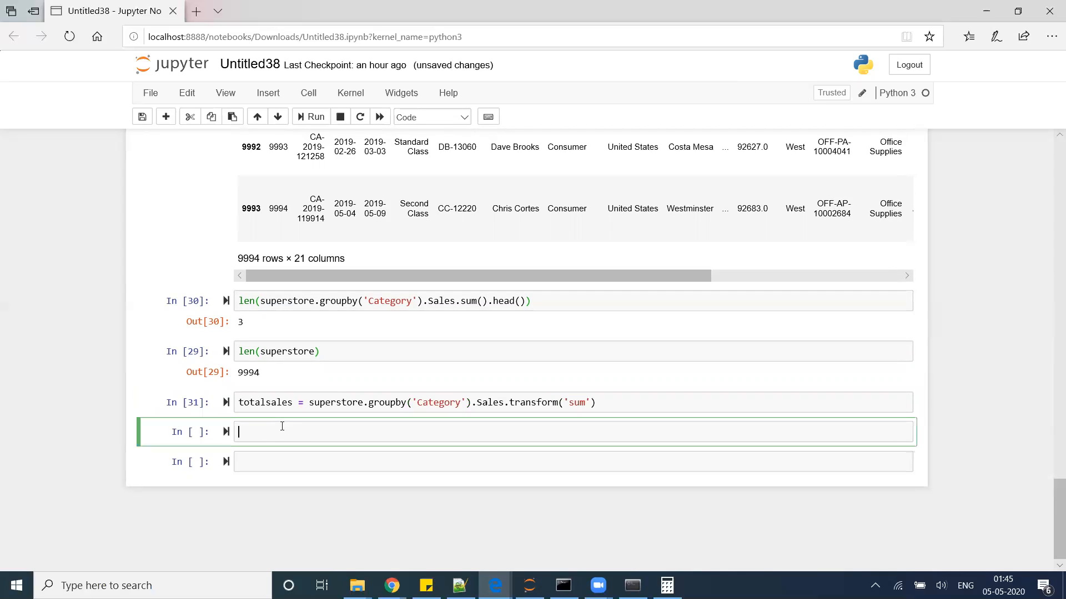
Check len(totalsales) returns 9994, then select the In [30] cell to insert below.
text(totalsales)
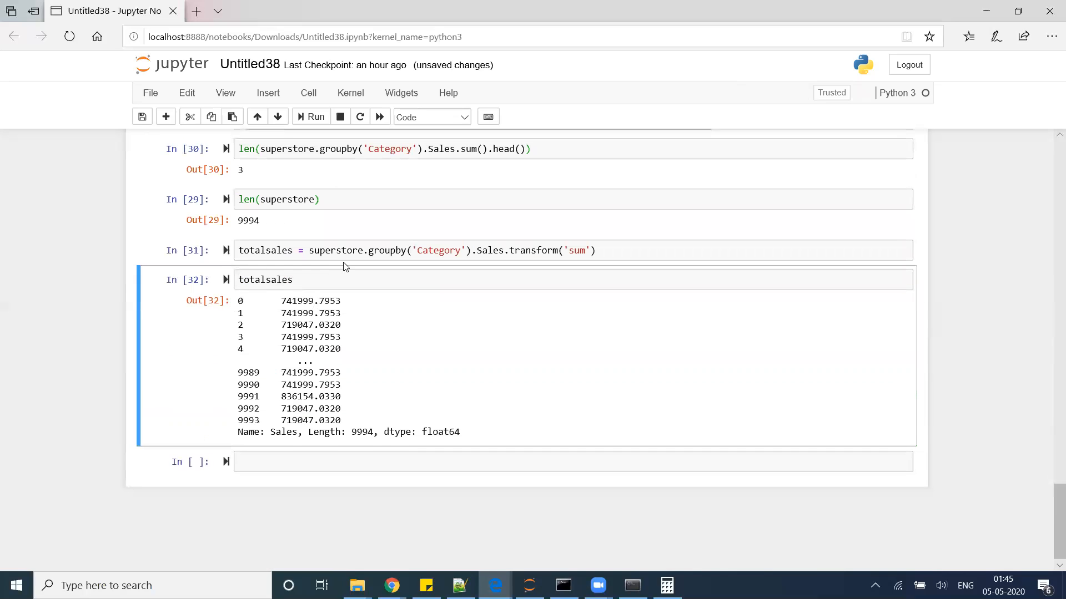
mouse_move(353, 249)
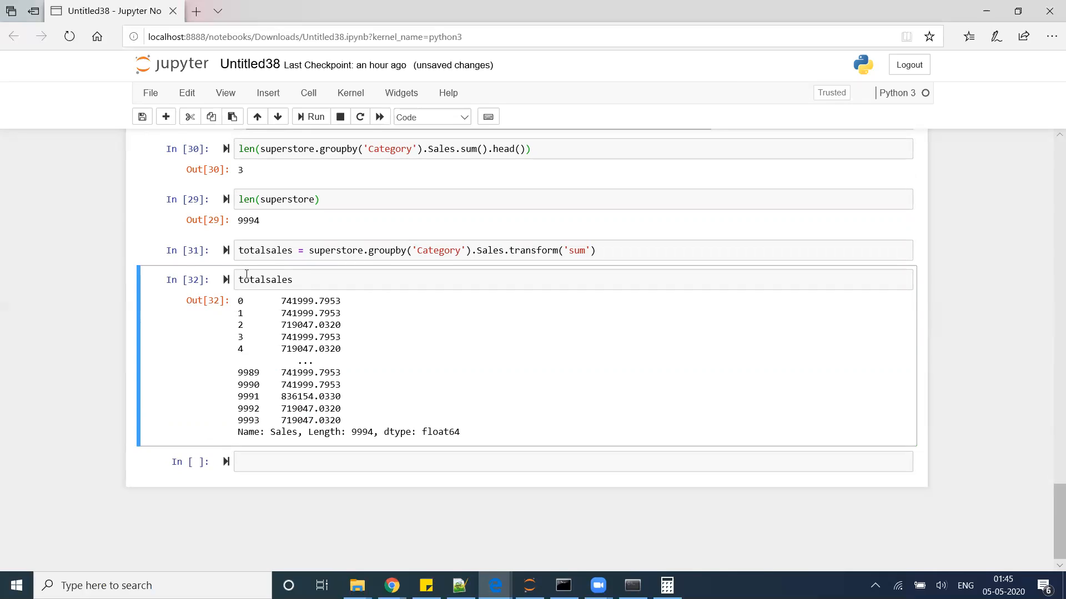
text(le)
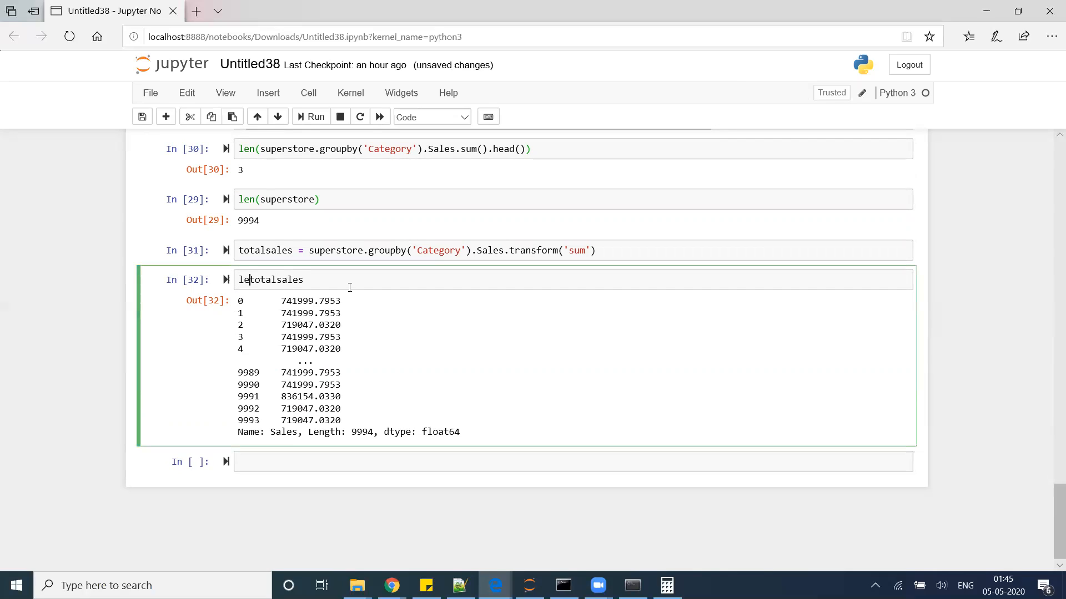
text(n()
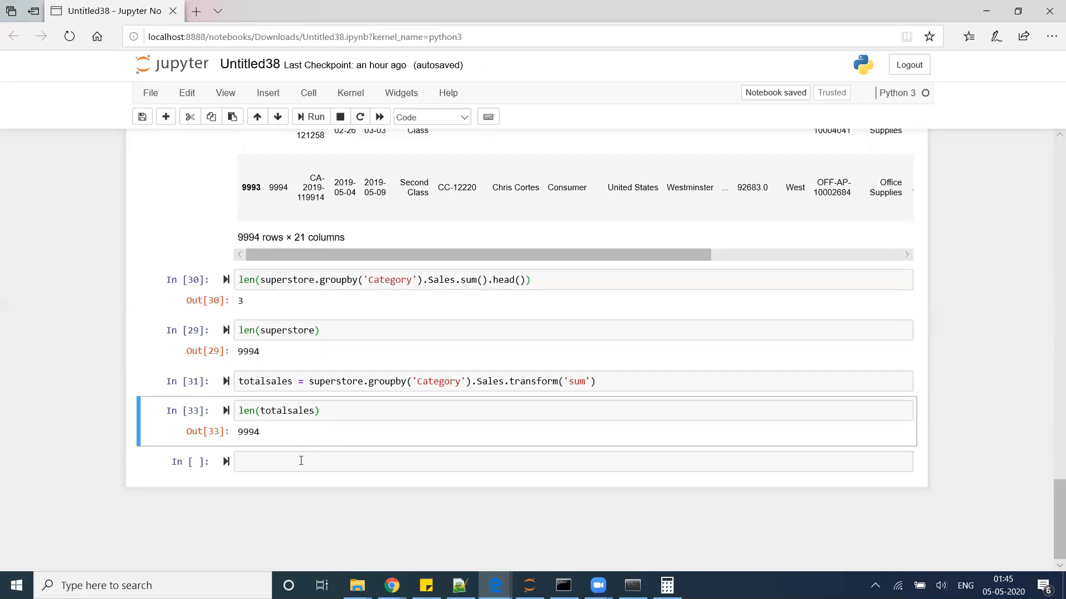
text(totalsales)
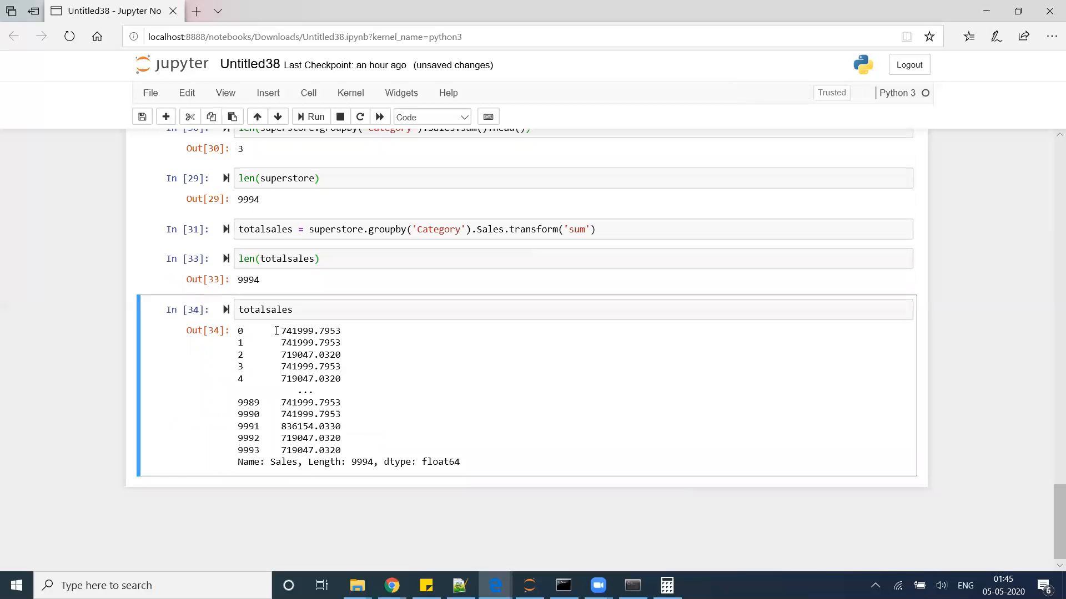
double_click(286, 342)
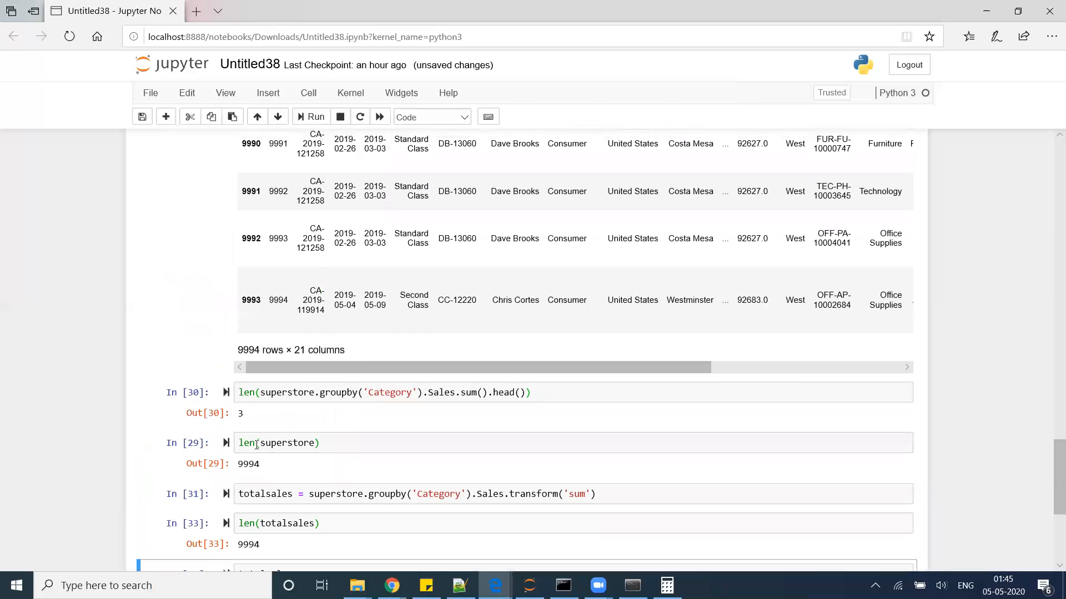
click(545, 391)
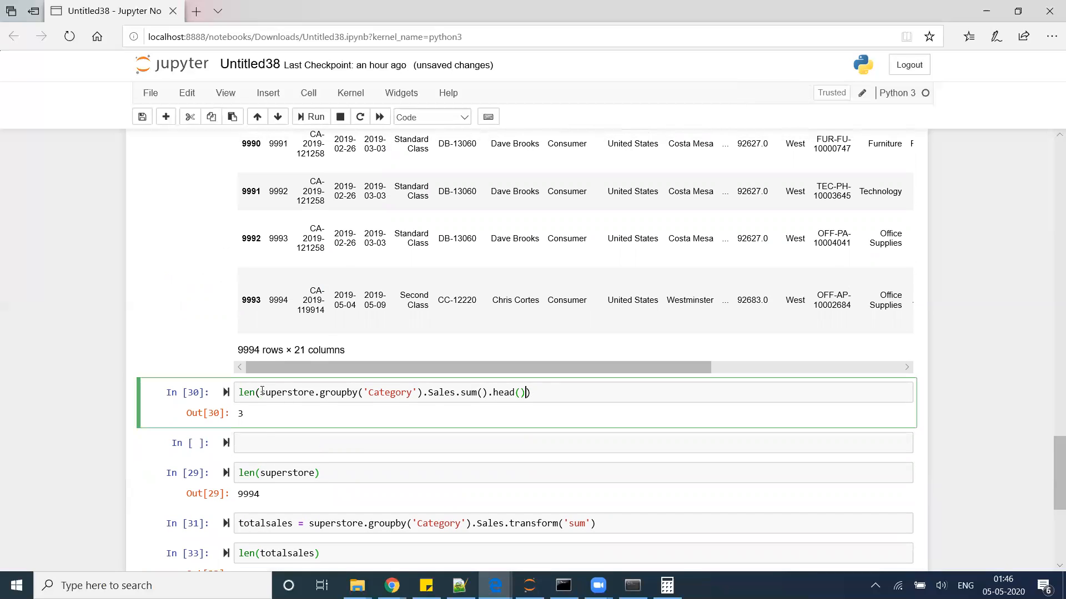
Rerun superstore.groupby('Category').Sales.sum().head() in the new cell and review the outputs.
text(superstore.groupby('Category').Sales.sum().head())
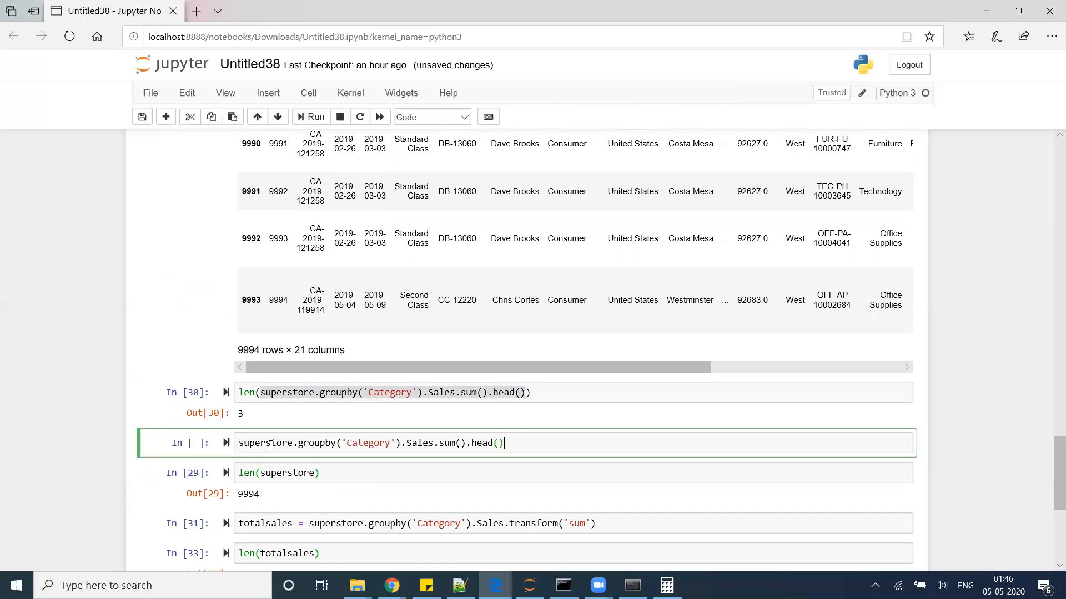
key(Shift+Enter)
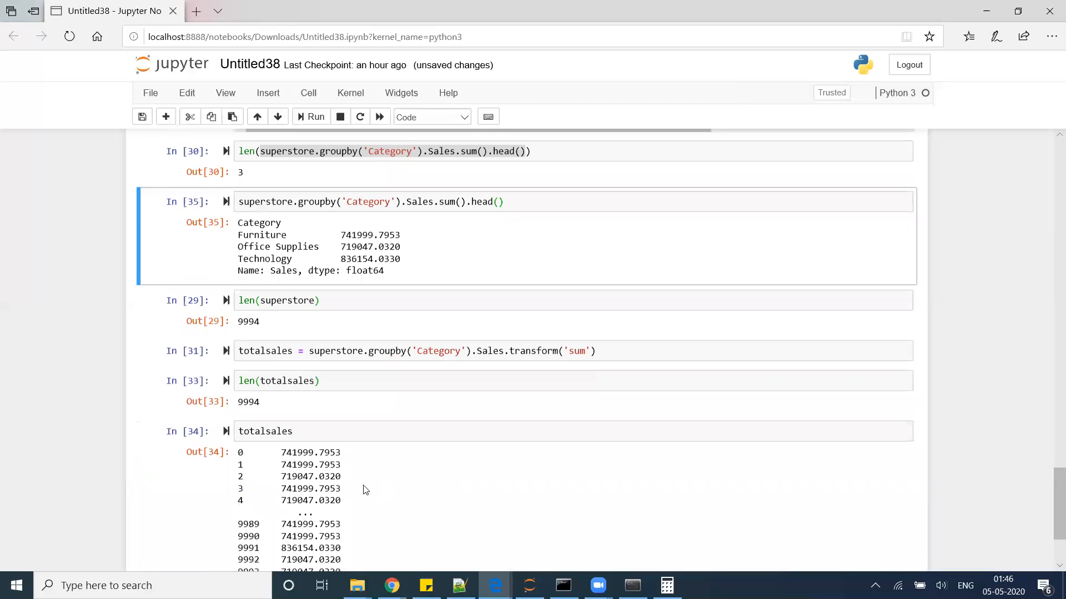
scroll(down, 3)
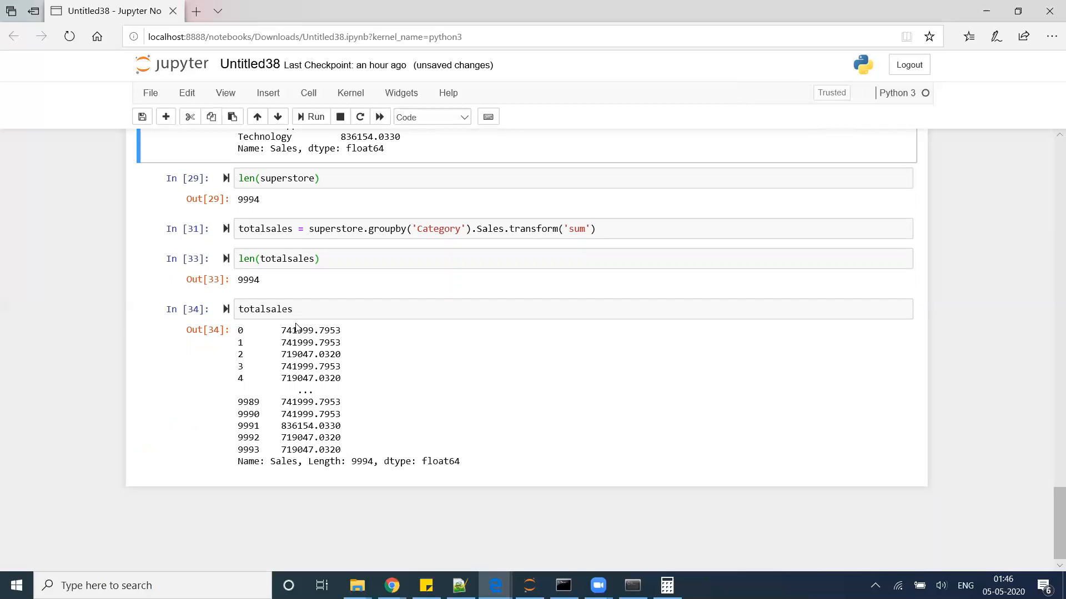
mouse_move(293, 354)
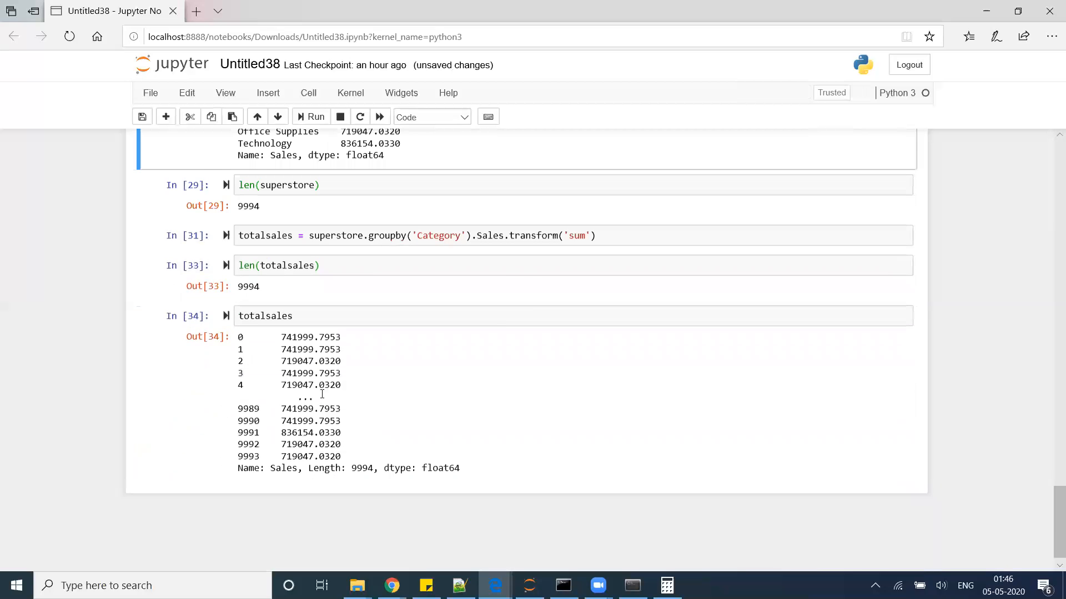
scroll(down, 3)
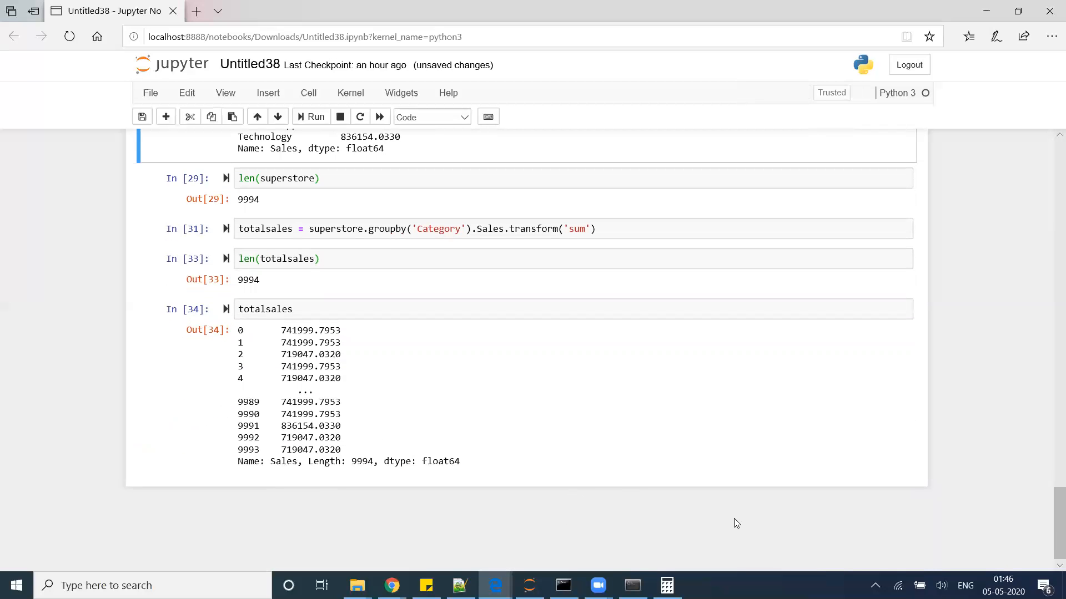
mouse_move(835, 410)
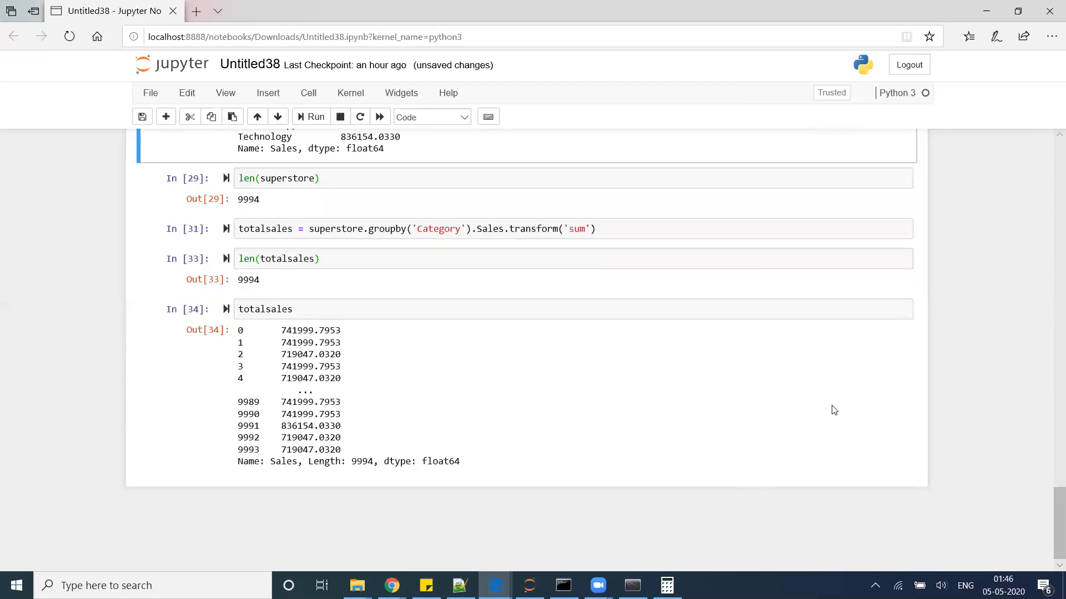
mouse_move(771, 381)
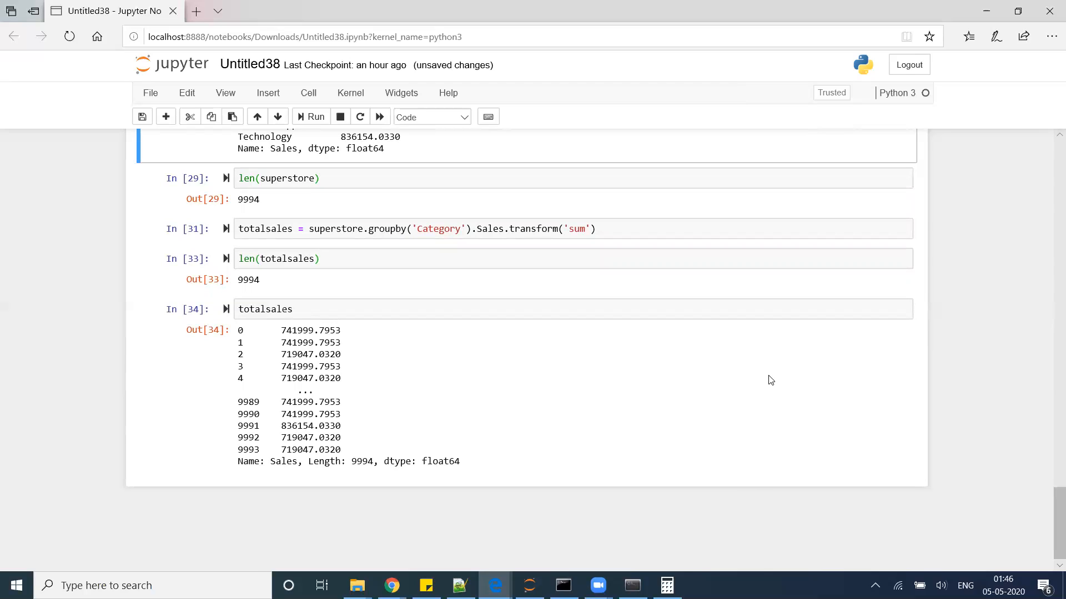
Run type(totalsales), assign superstore['TotalSales'] = totalsales, and redisplay superstore.
click(298, 309)
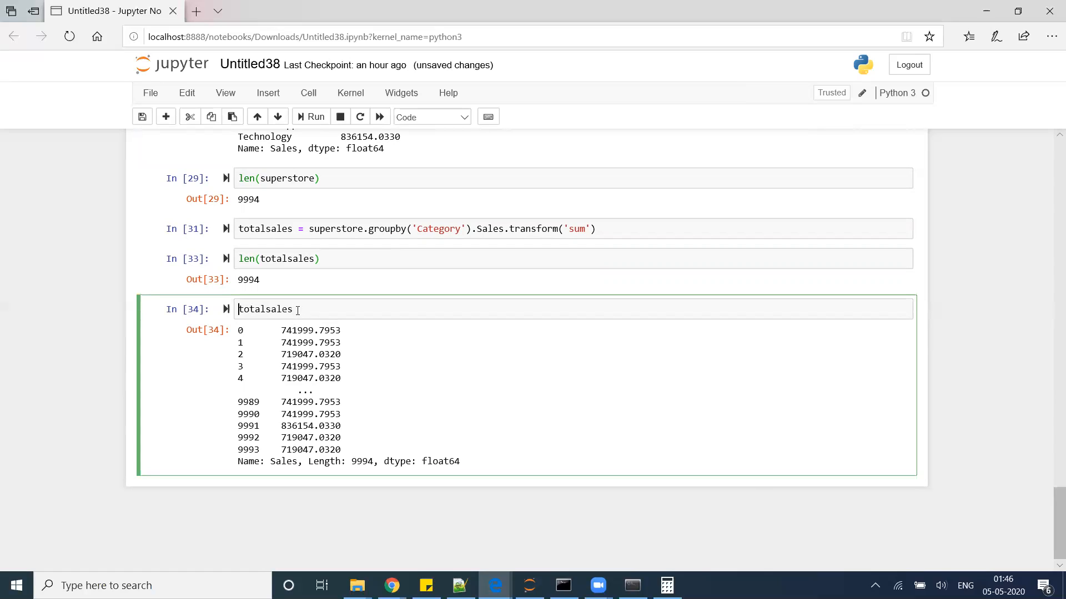
text(type()
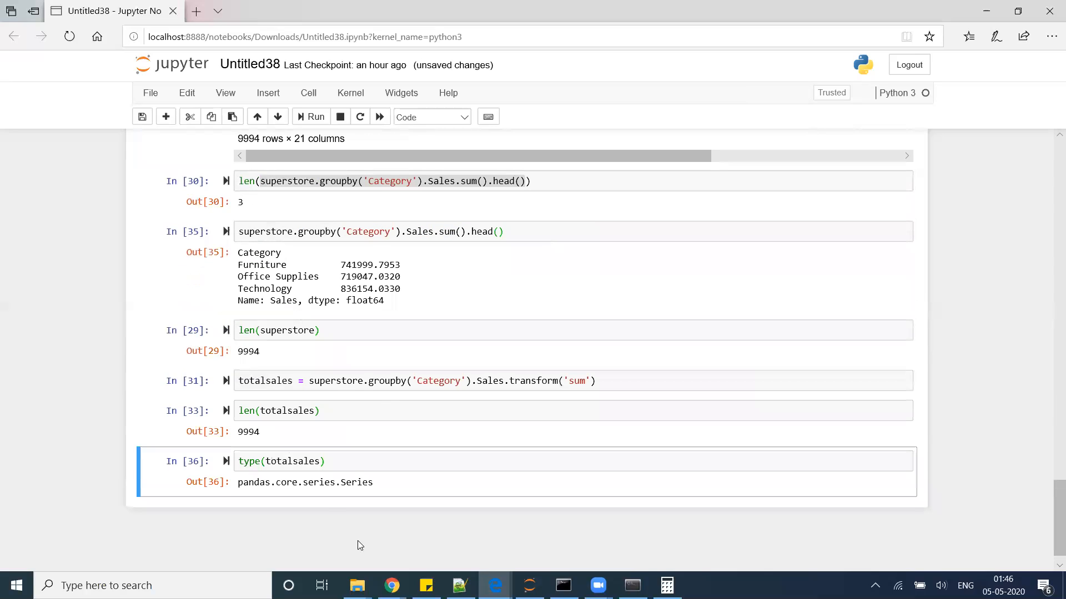
click(352, 461)
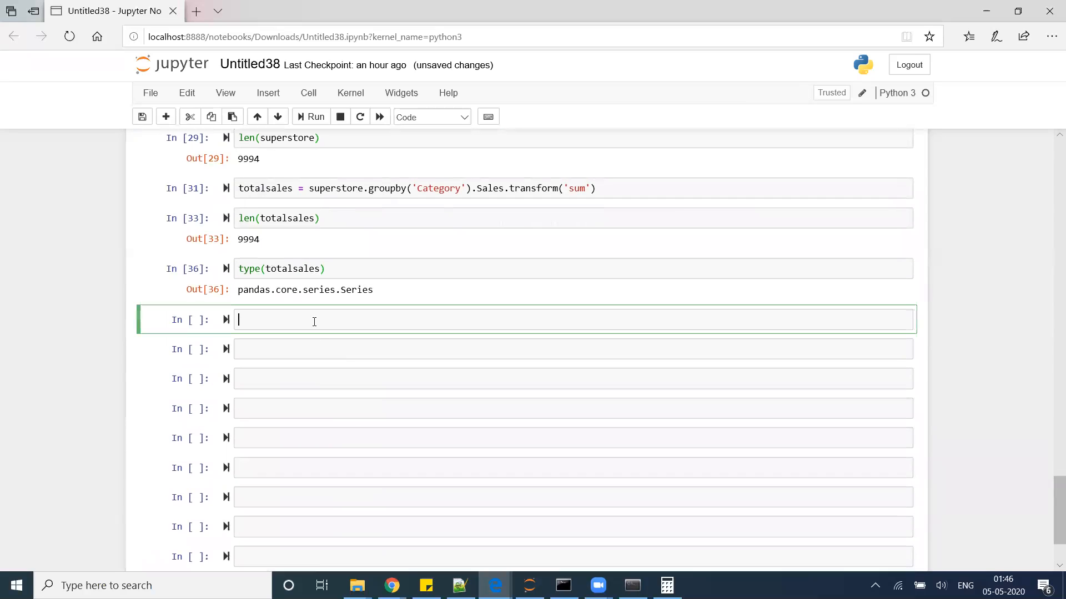
text(superstore)
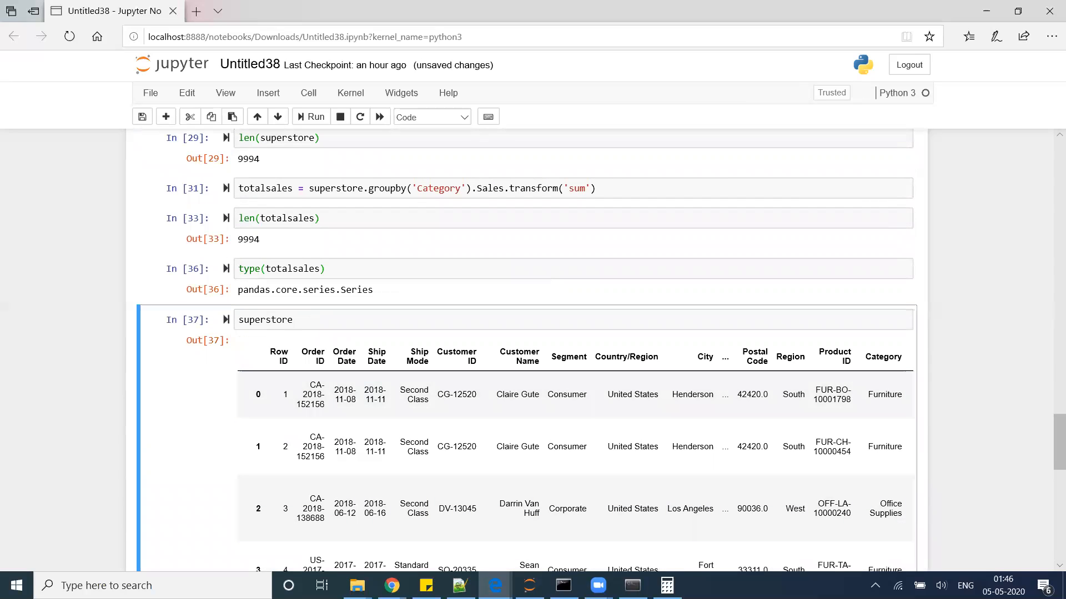
click(310, 322)
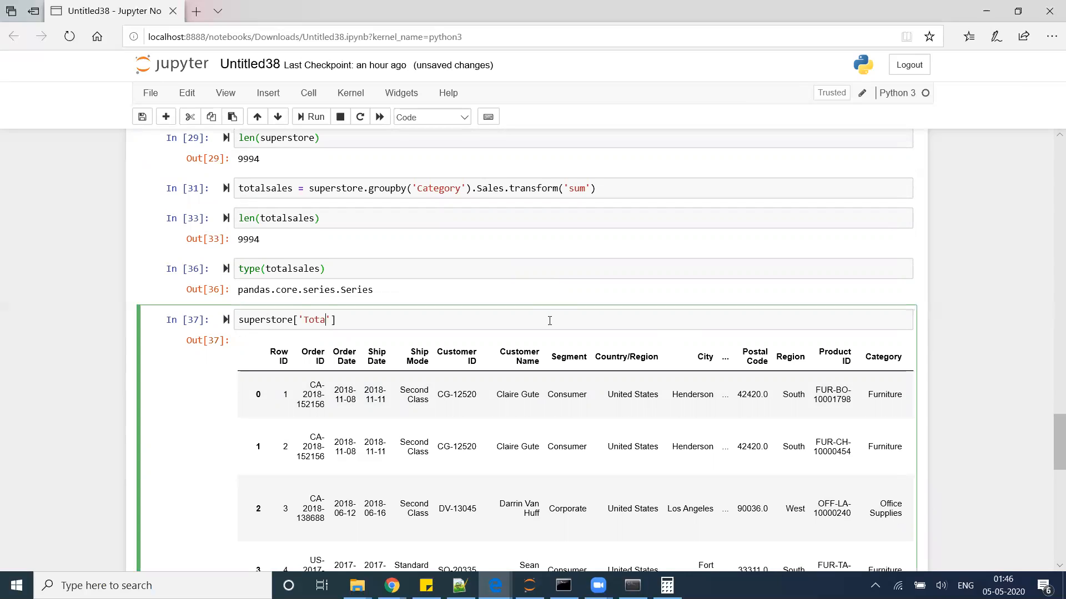
text(lSales)
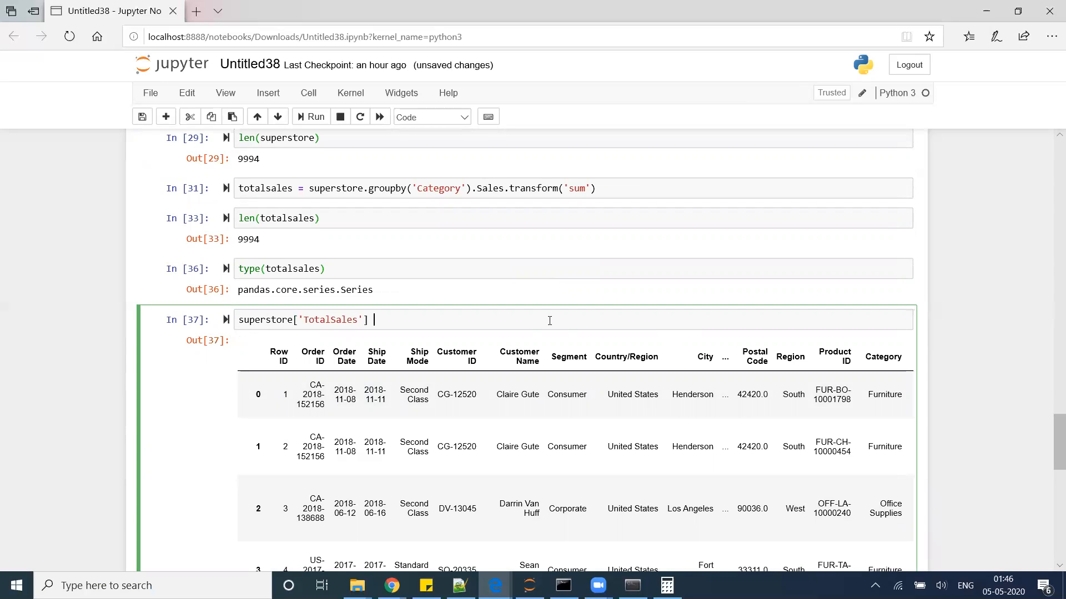
text(= totalsales)
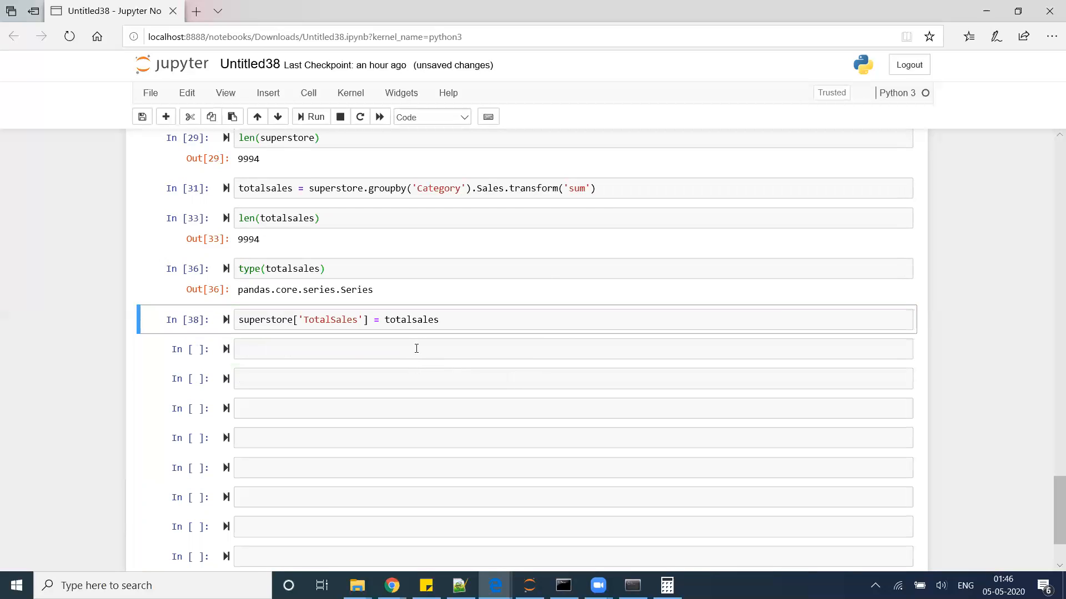
text(superstore)
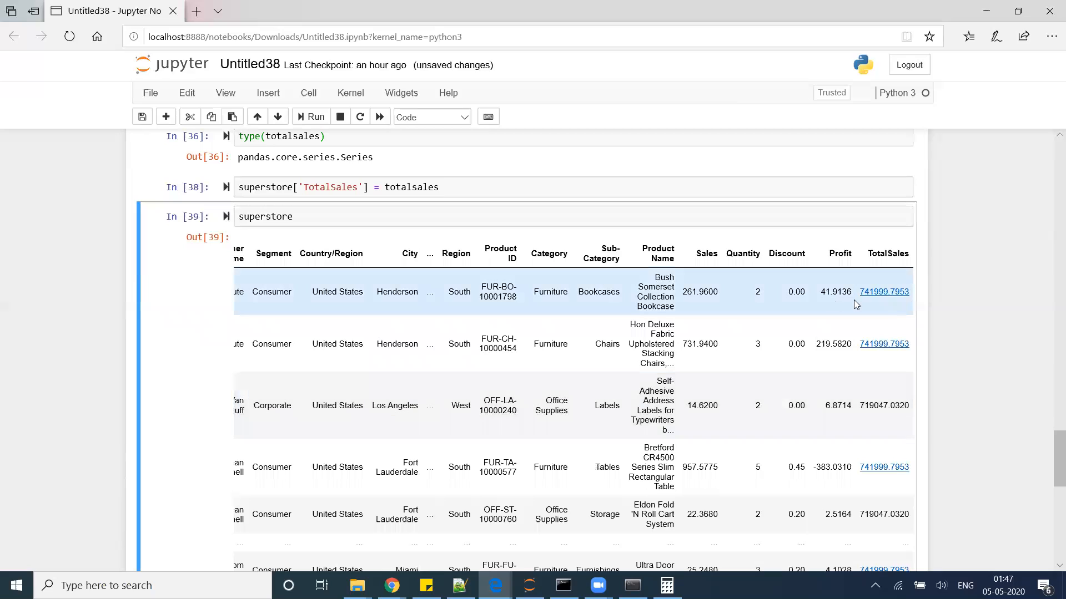
mouse_move(845, 305)
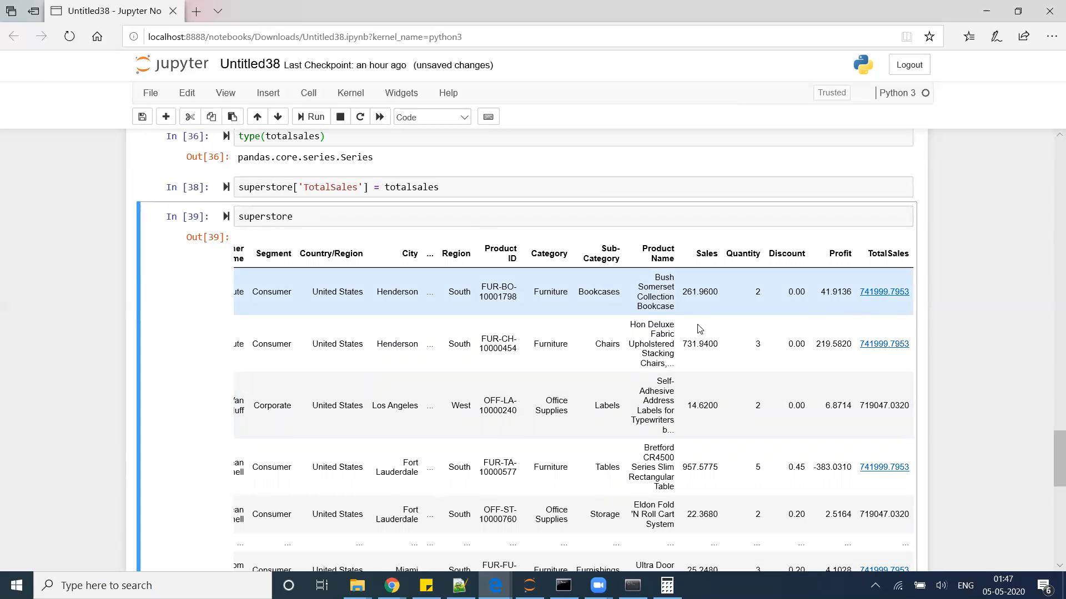
mouse_move(877, 293)
text(['P)
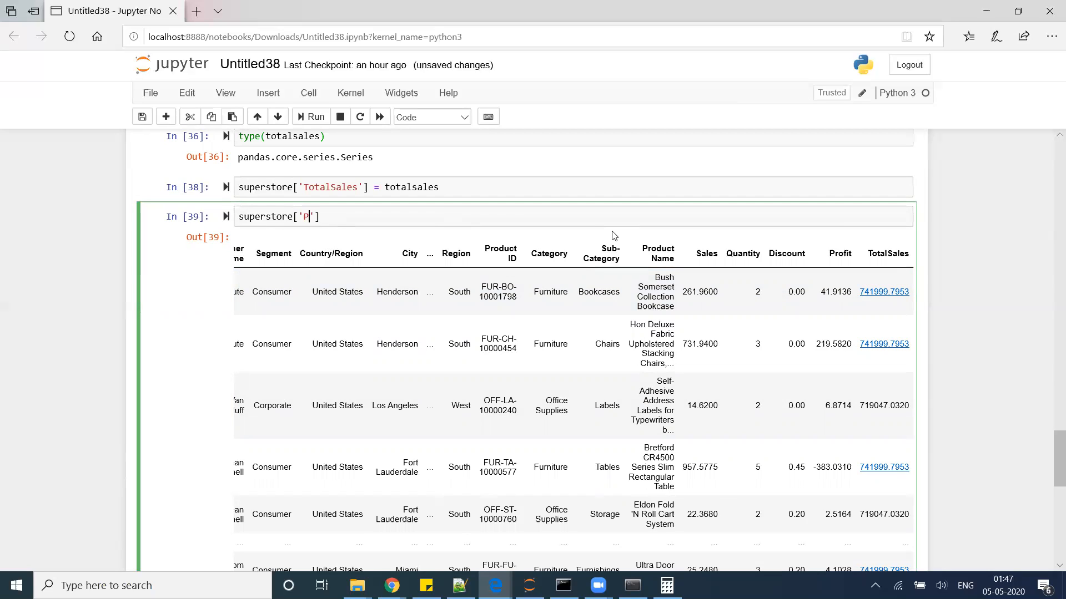
Run superstore['Percent_of_total'] = superstore.Sales/superstore.TotalSales and start redisplaying superstore.
text(erco)
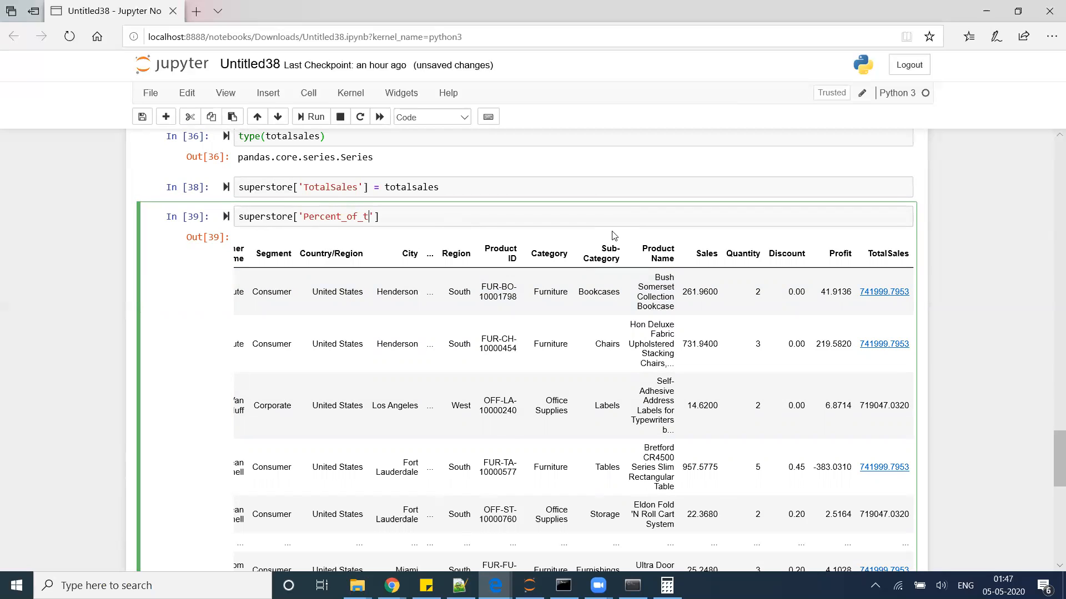
text(otal'] =)
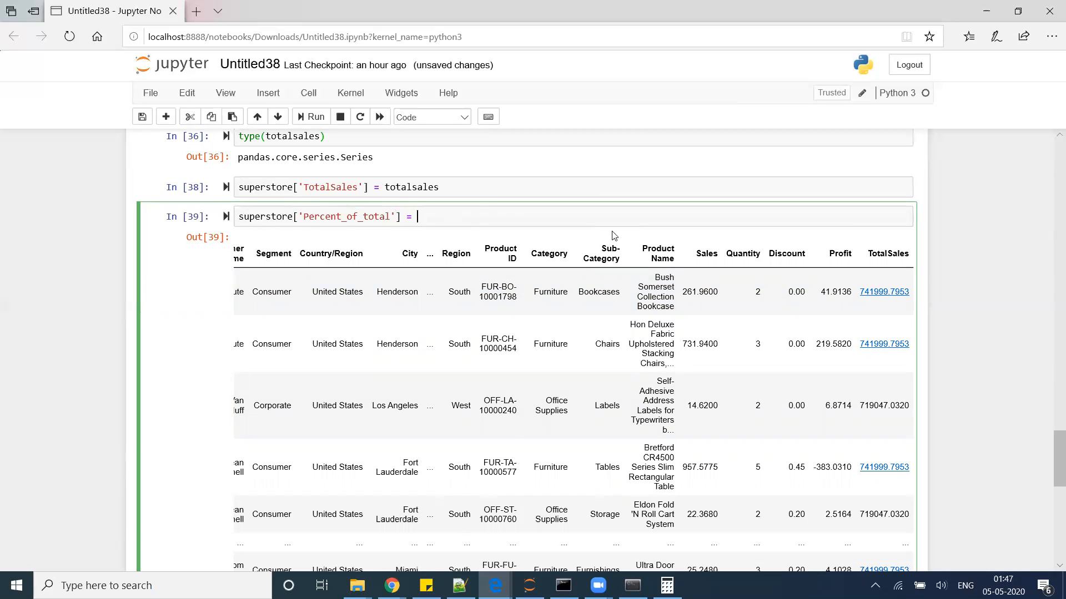
text(super)
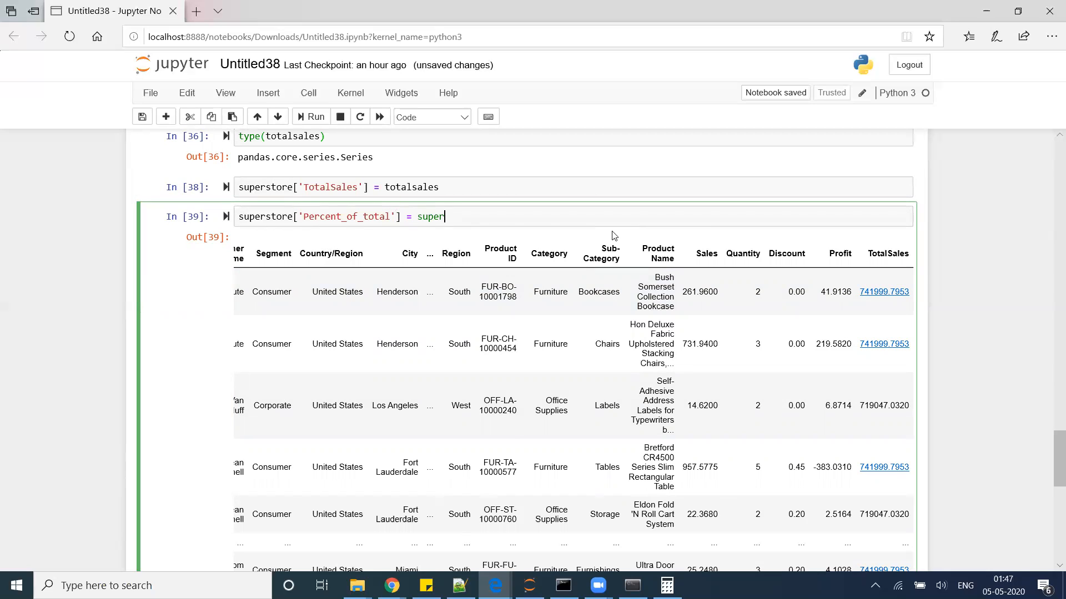
text(store)
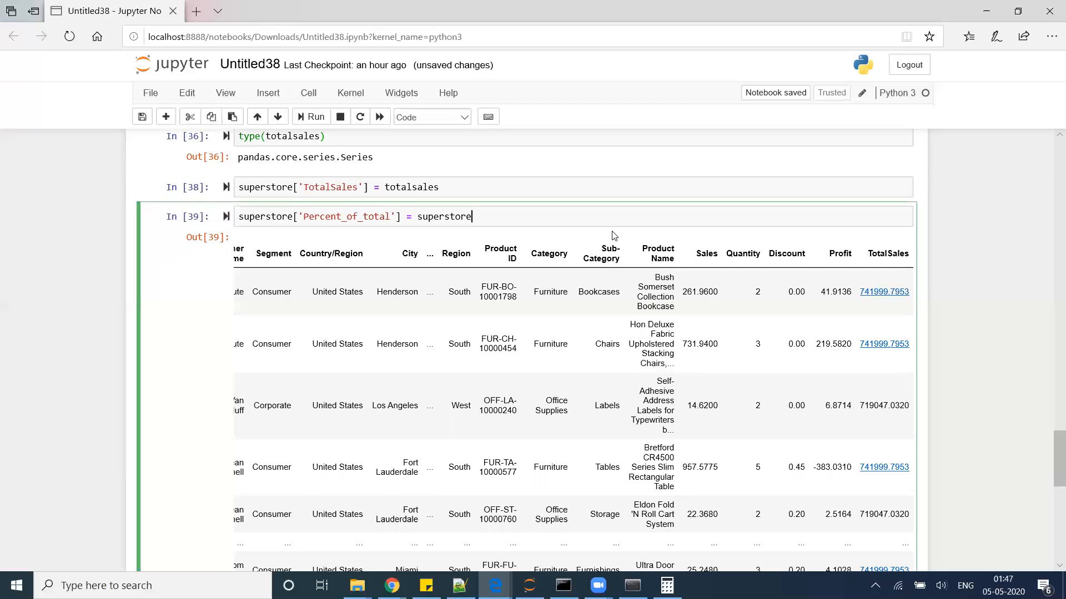
text(.Sales)
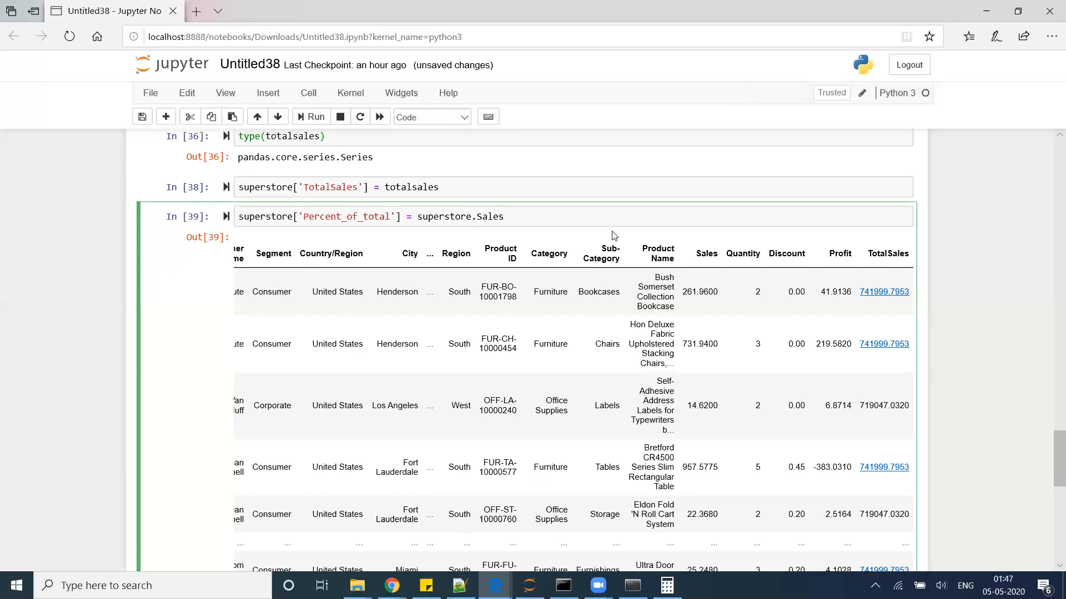
text(/sup)
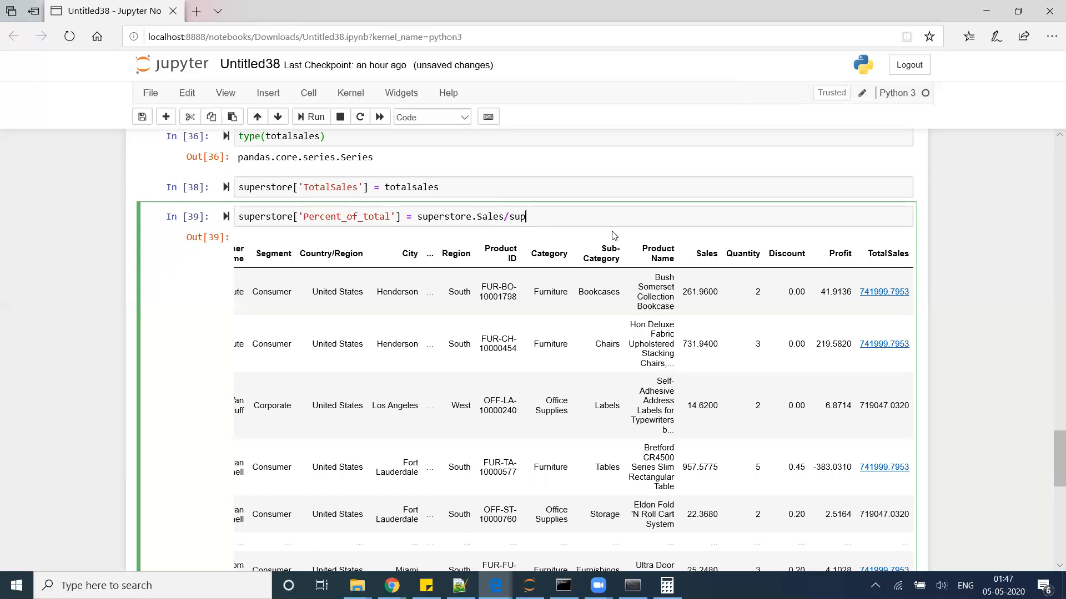
text(erstore.TotalSale)
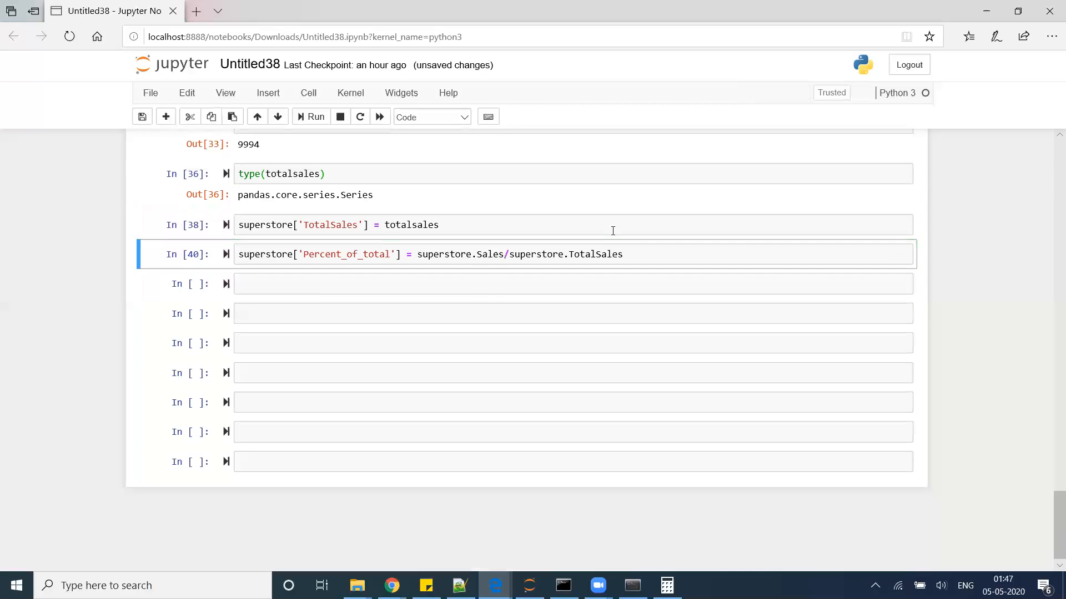
text(superstore)
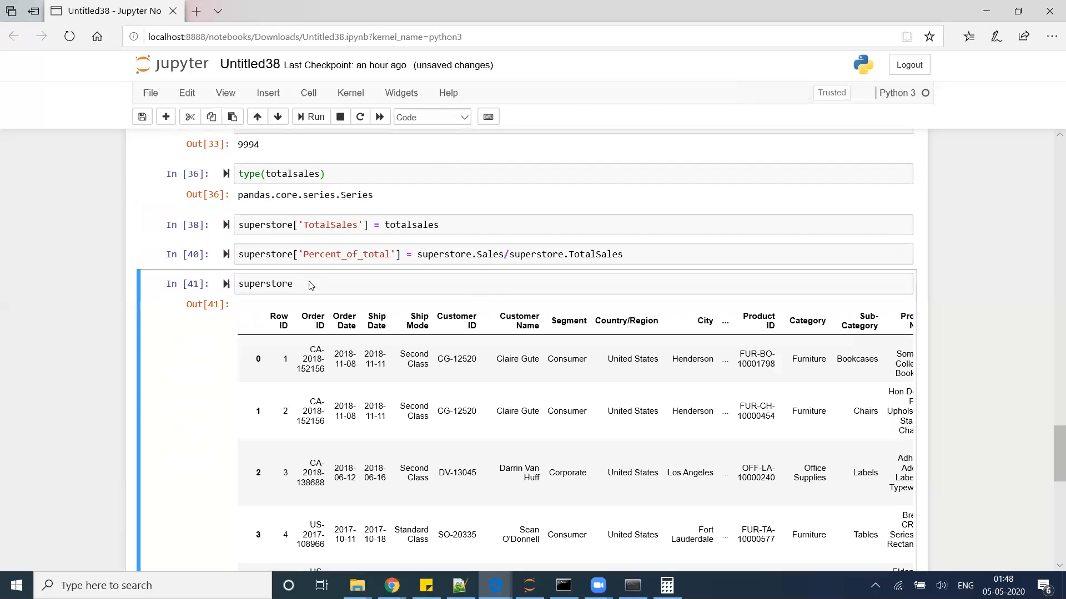
Scroll the superstore table to inspect Percent_of_total values such as 0.000353 and 0.000986.
scroll(down, 3)
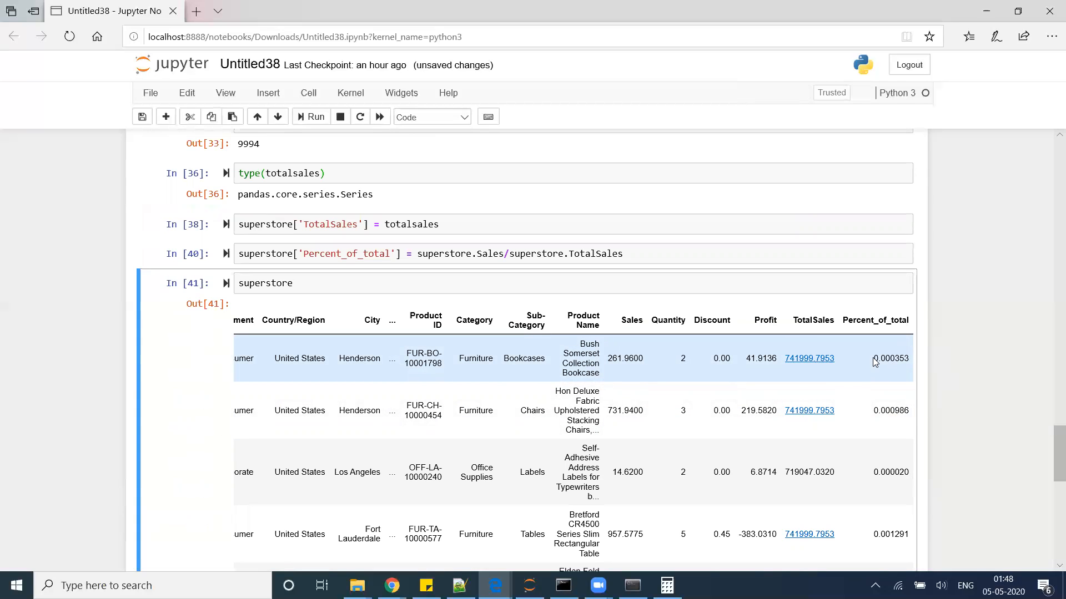
mouse_move(898, 358)
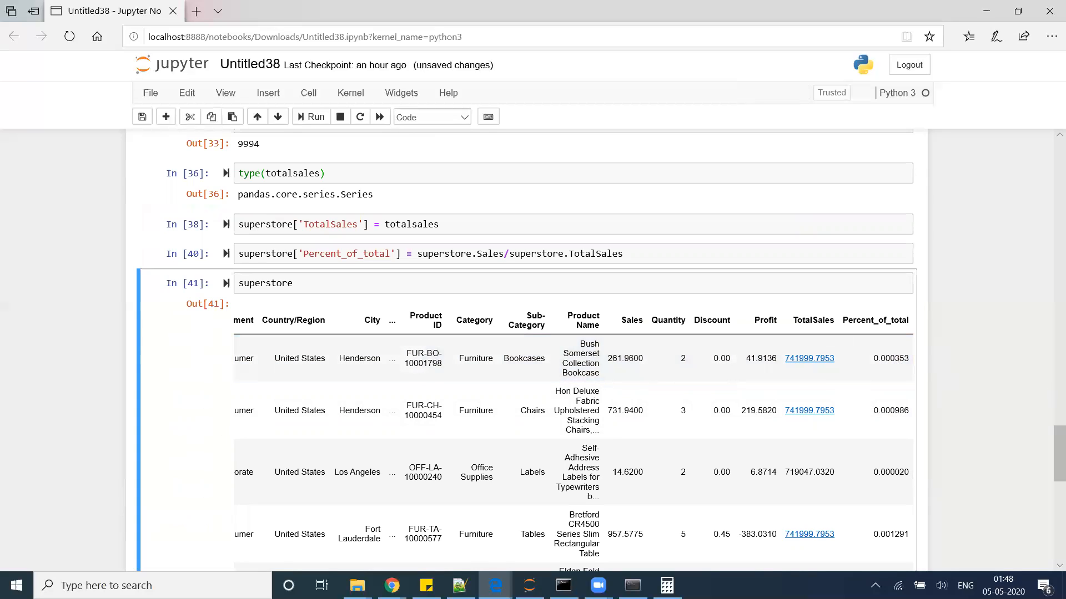
mouse_move(447, 325)
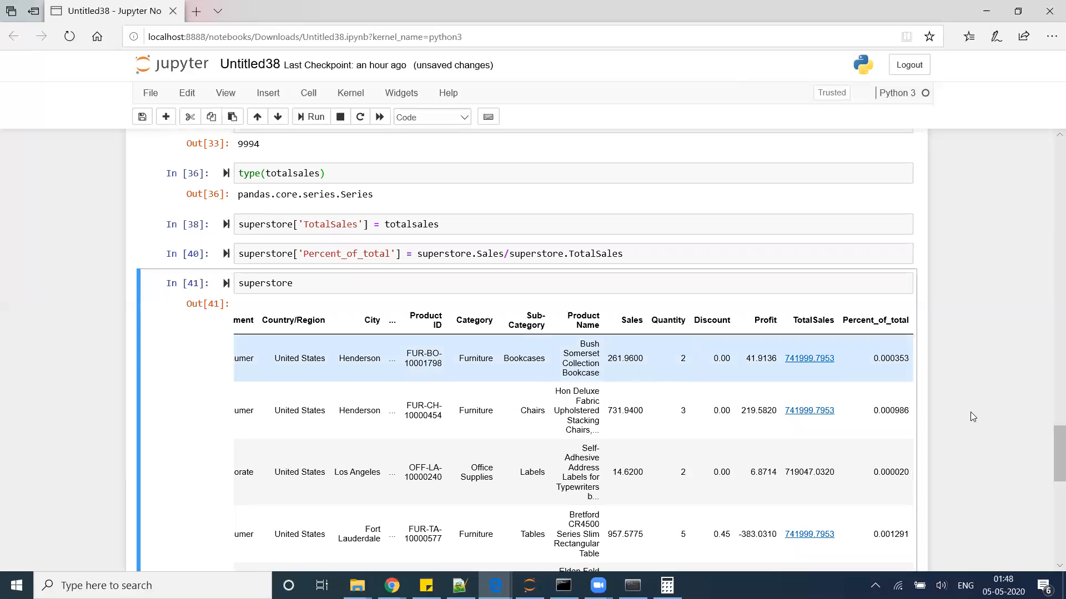
mouse_move(637, 335)
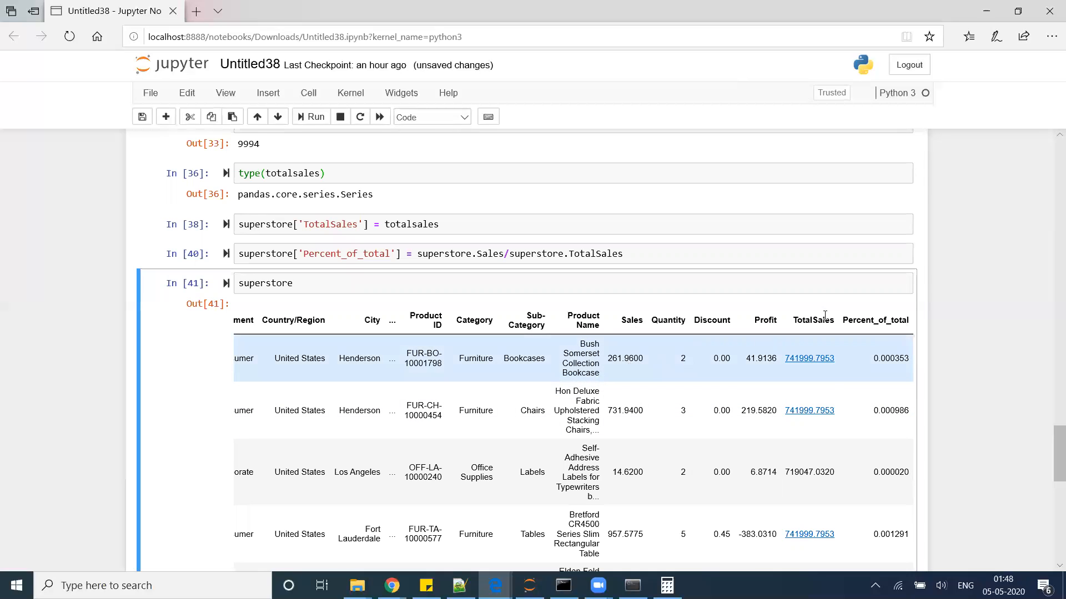
mouse_move(466, 355)
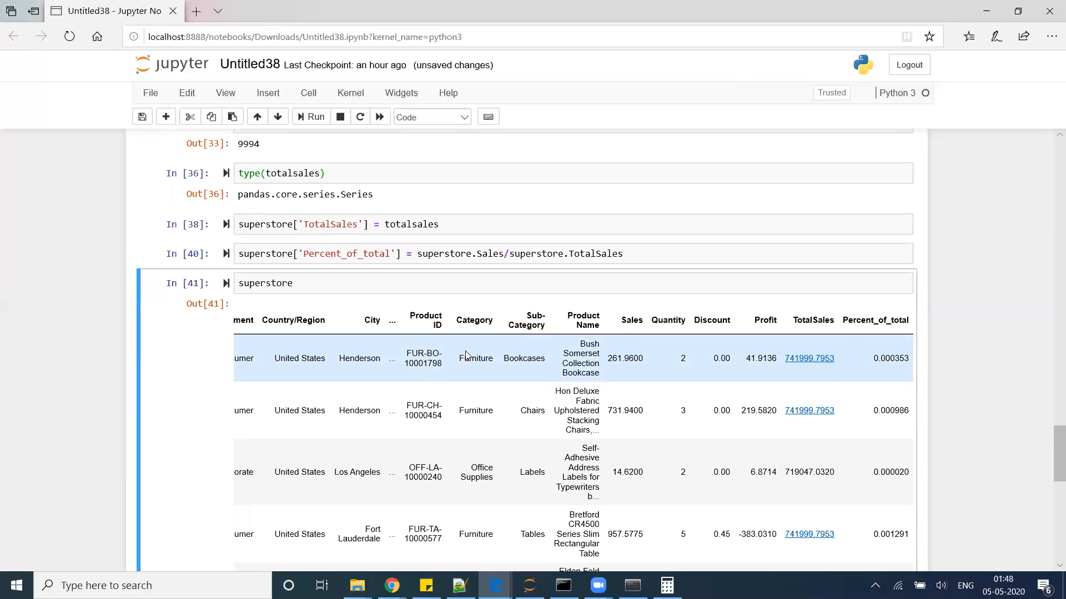
click(323, 284)
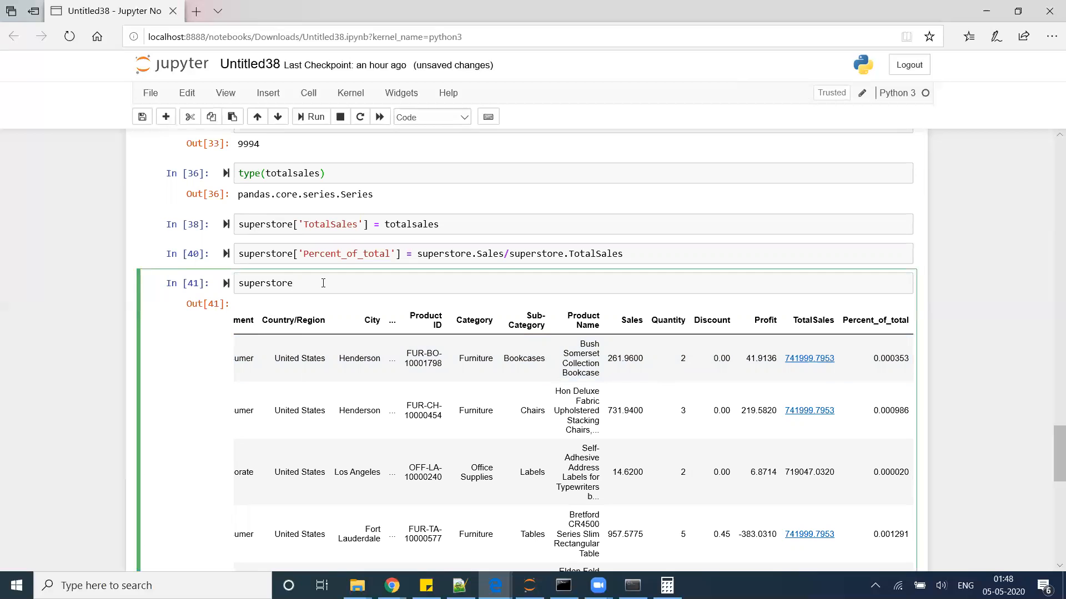
scroll(down, 3)
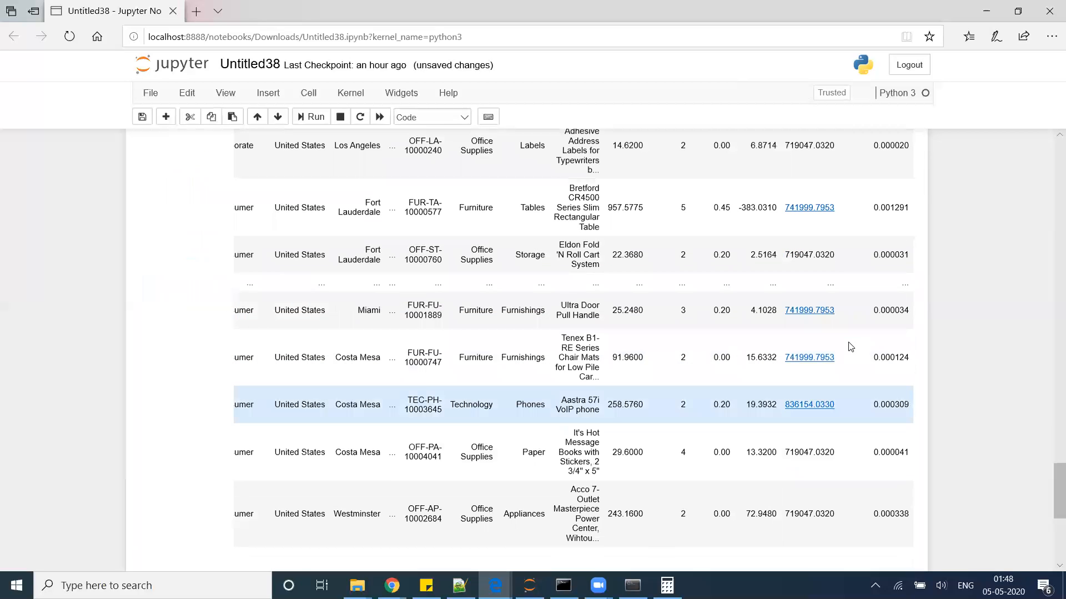